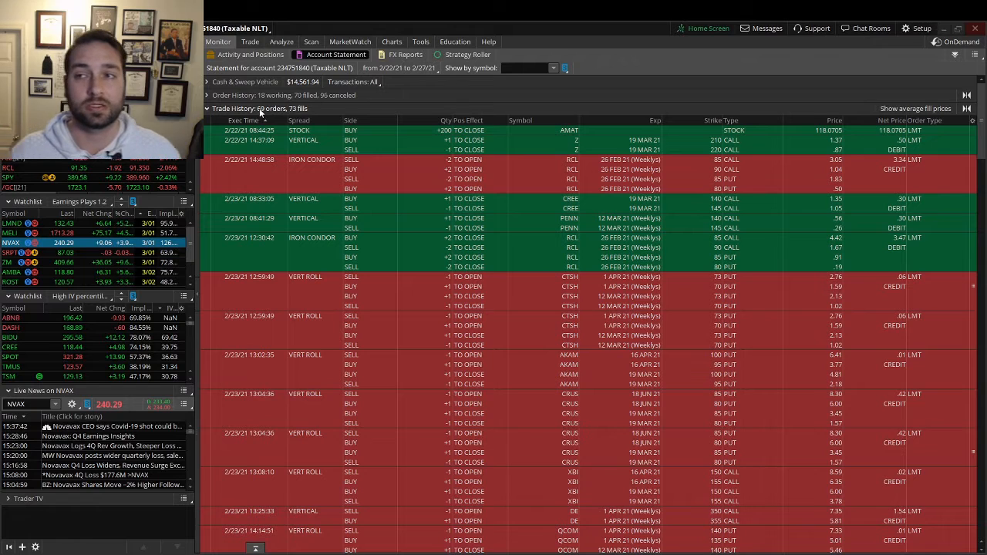
mouse_move(486, 161)
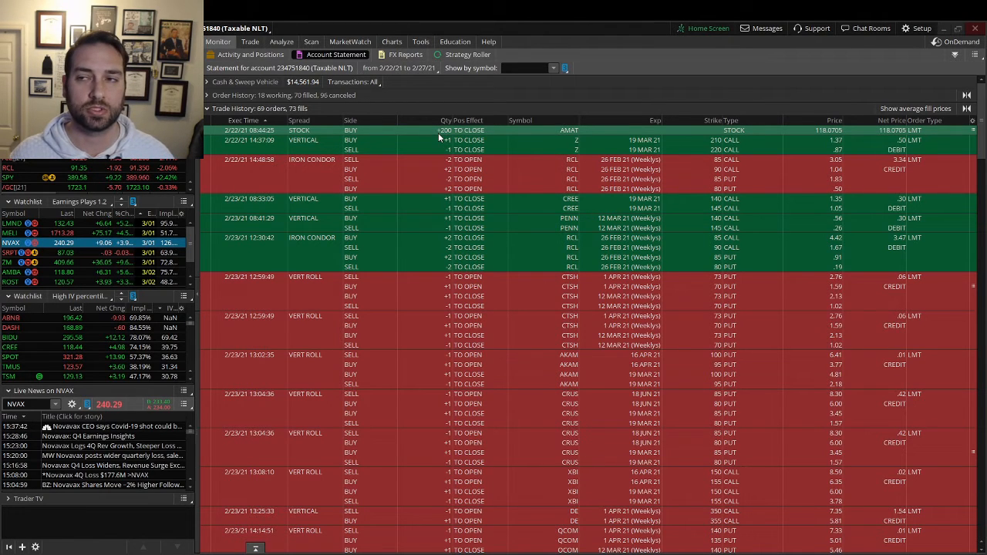
mouse_move(399, 150)
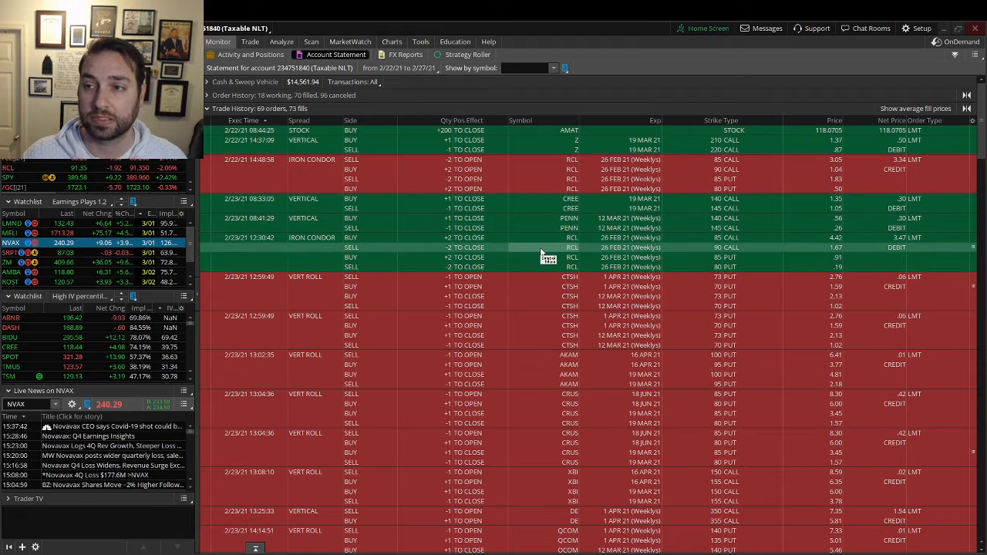
mouse_move(555, 254)
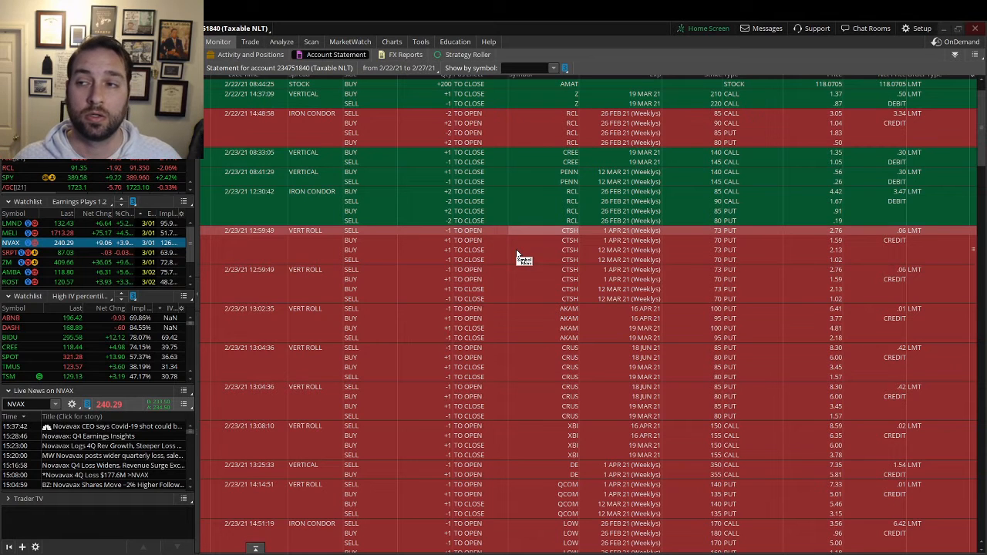
mouse_move(630, 241)
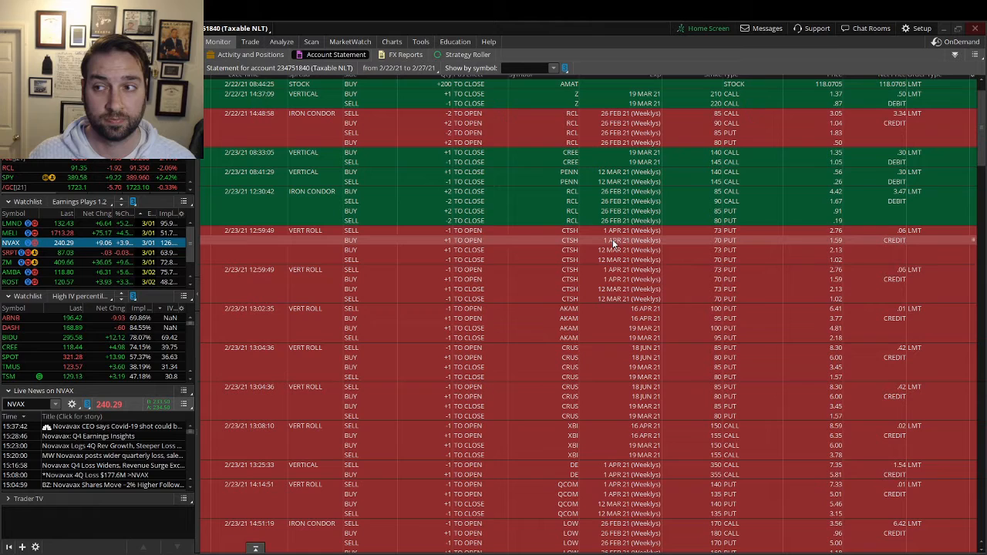
mouse_move(892, 241)
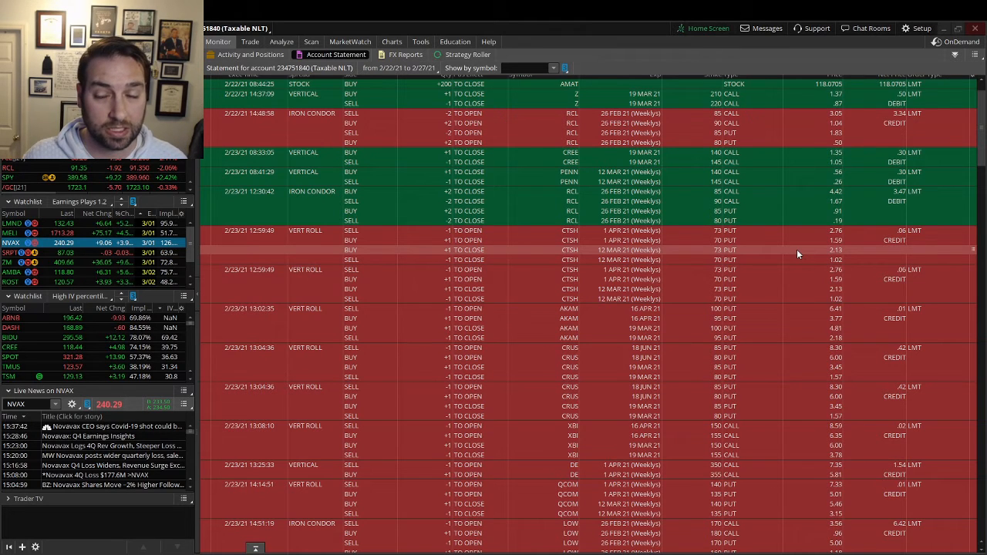
mouse_move(800, 253)
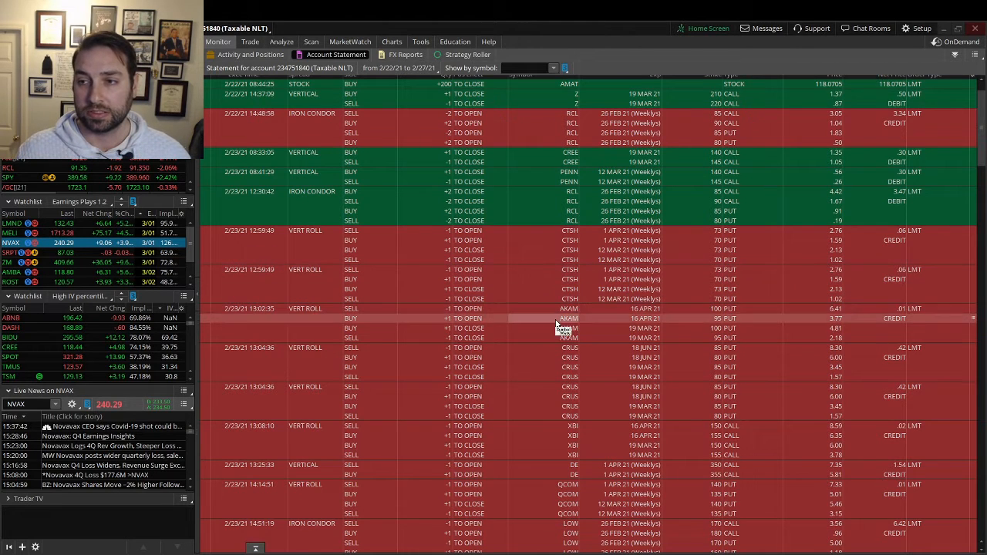
- Scroll the trade history past the XBI roll and DE, QCOM verticals to the 2/23 LOW and SQ iron condors
scroll("down", 3)
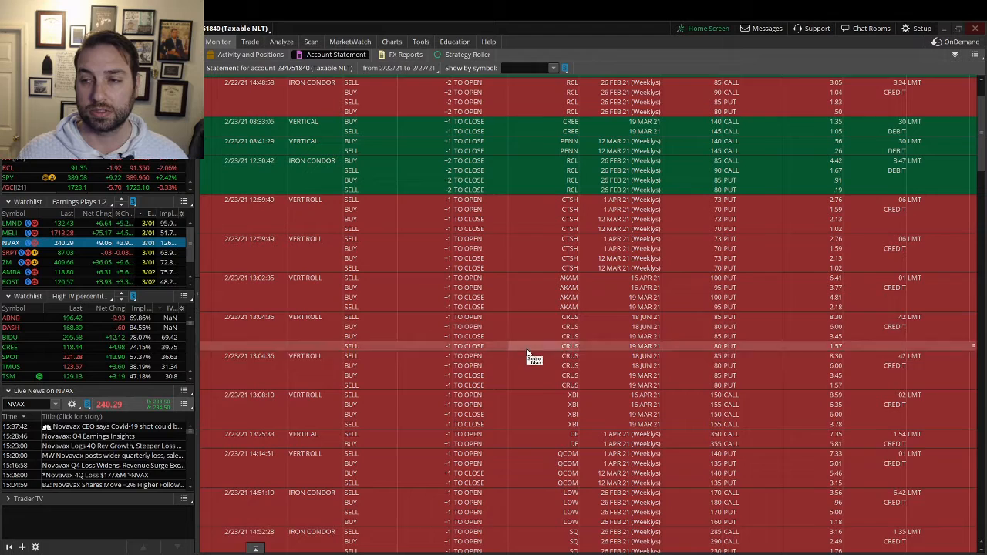
scroll("down", 3)
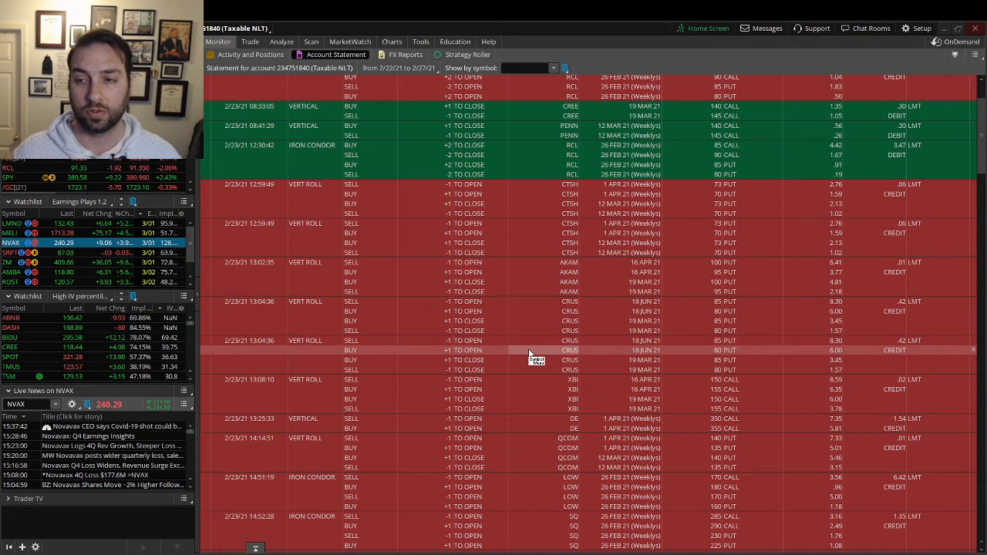
mouse_move(543, 392)
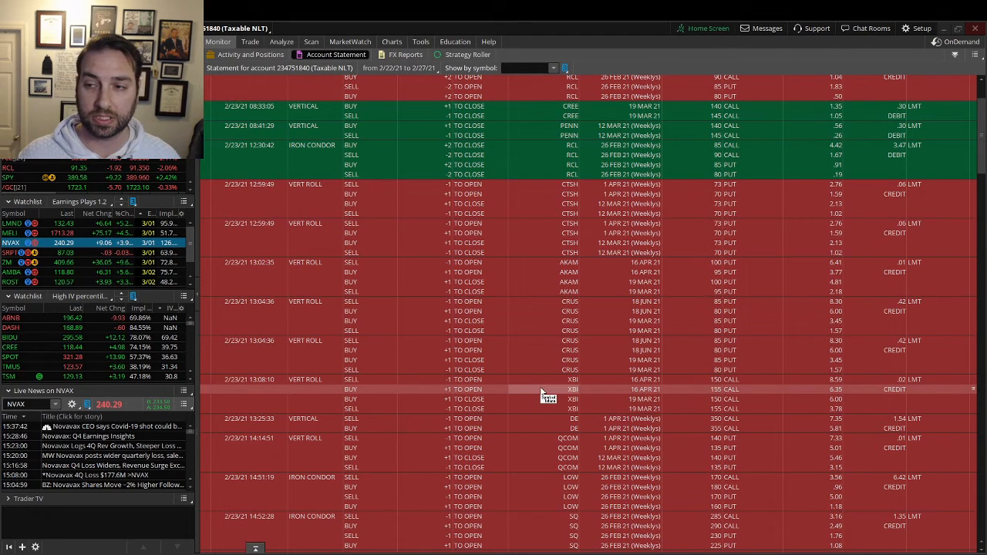
mouse_move(534, 392)
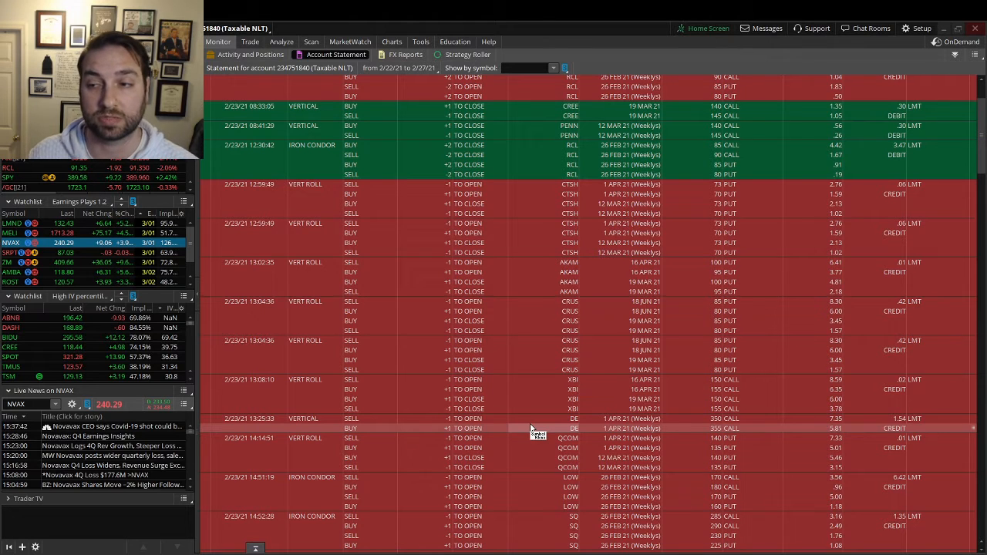
scroll("down", 3)
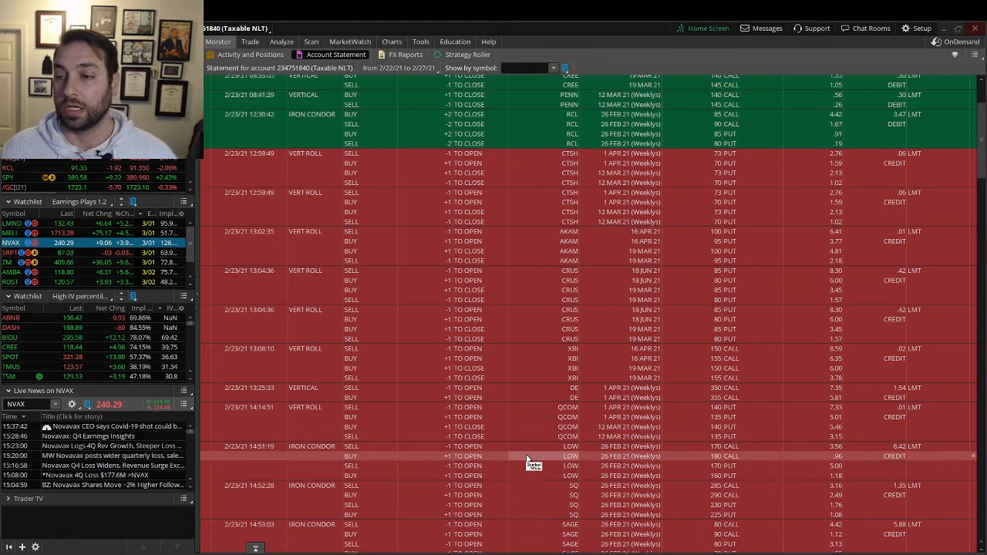
scroll("down", 3)
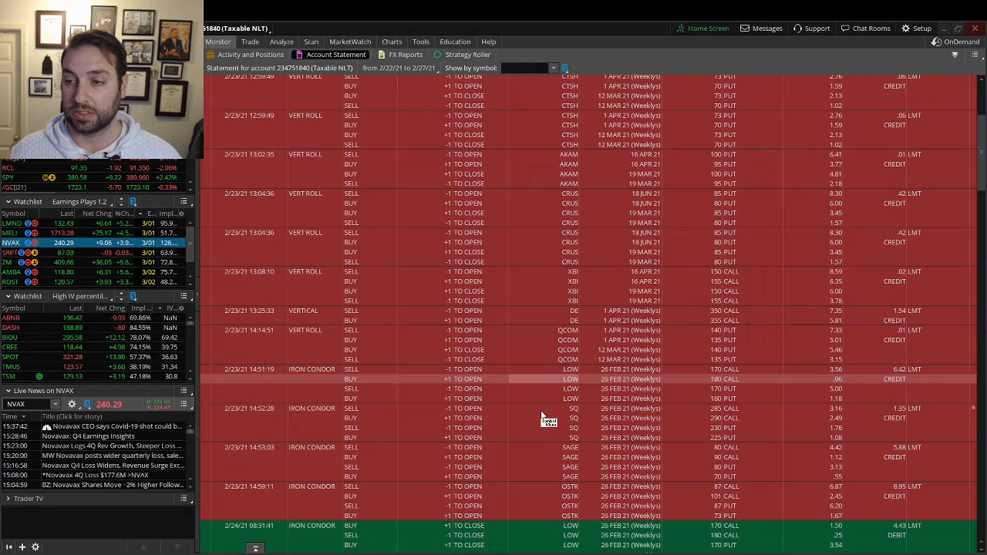
mouse_move(538, 385)
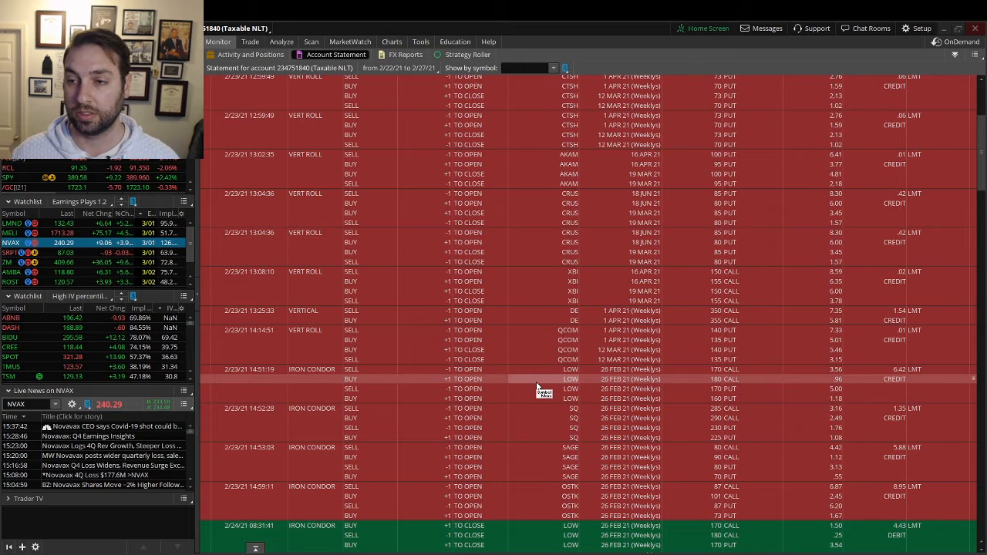
mouse_move(543, 393)
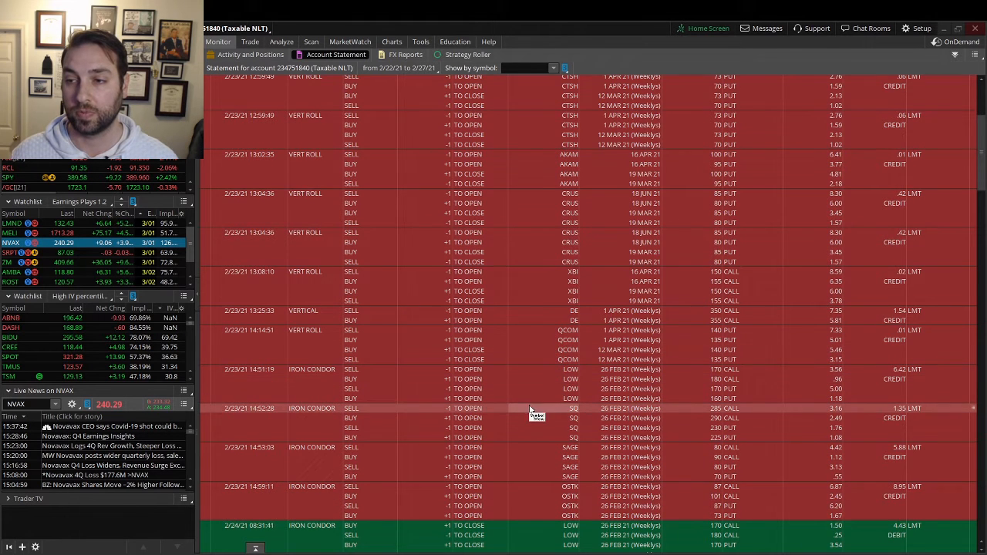
- Scroll down to the 2/24 closing LOW, SAGE, SQ, OSTK condors and the IFF roll
scroll("down", 3)
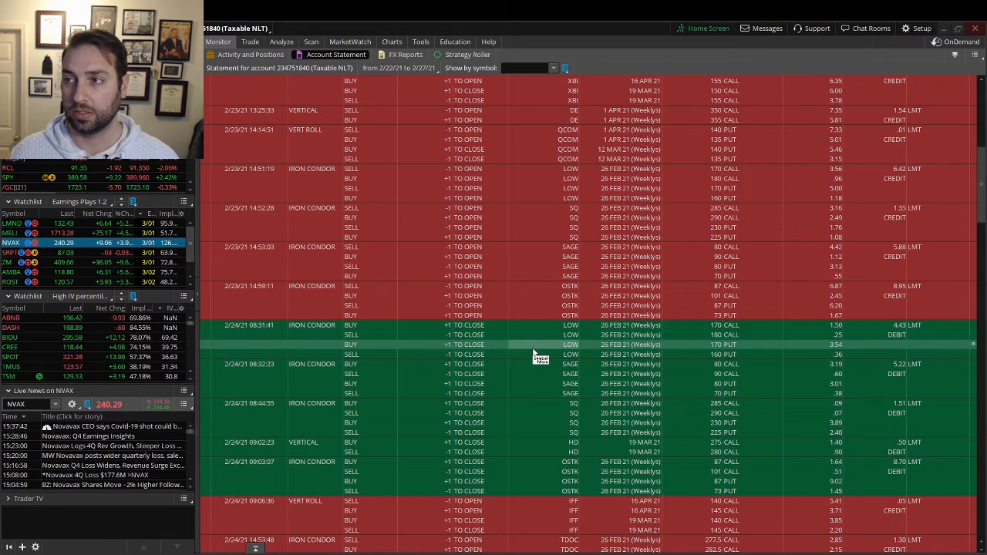
mouse_move(537, 386)
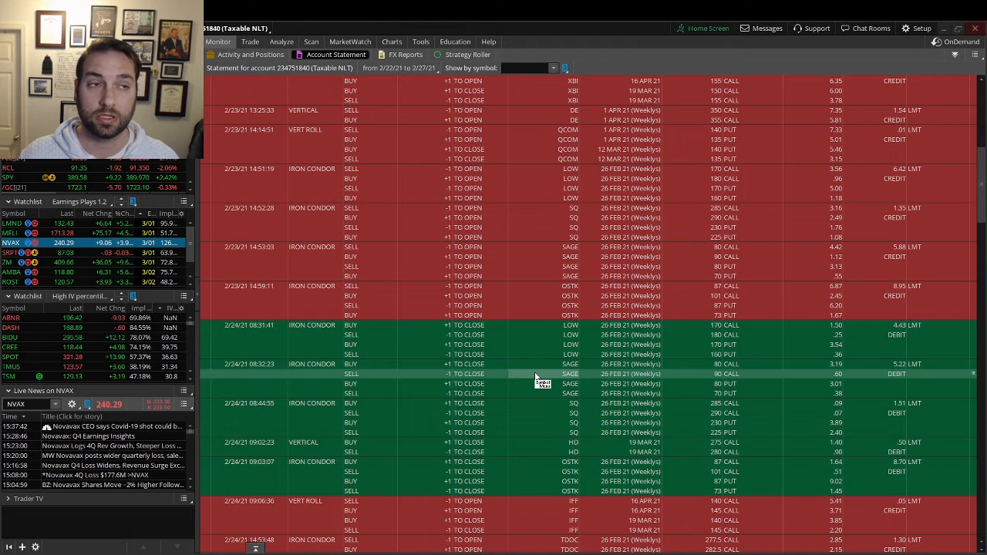
mouse_move(700, 389)
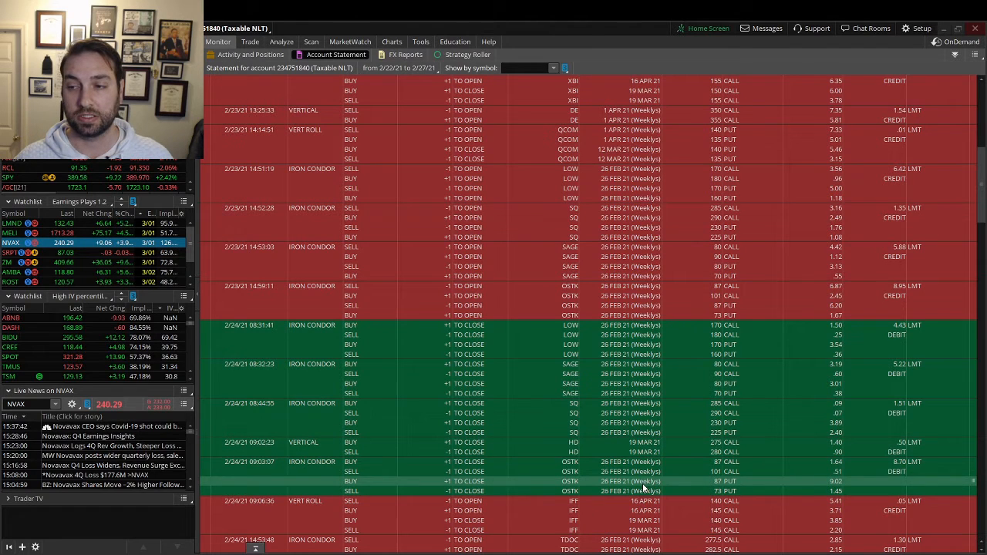
mouse_move(642, 483)
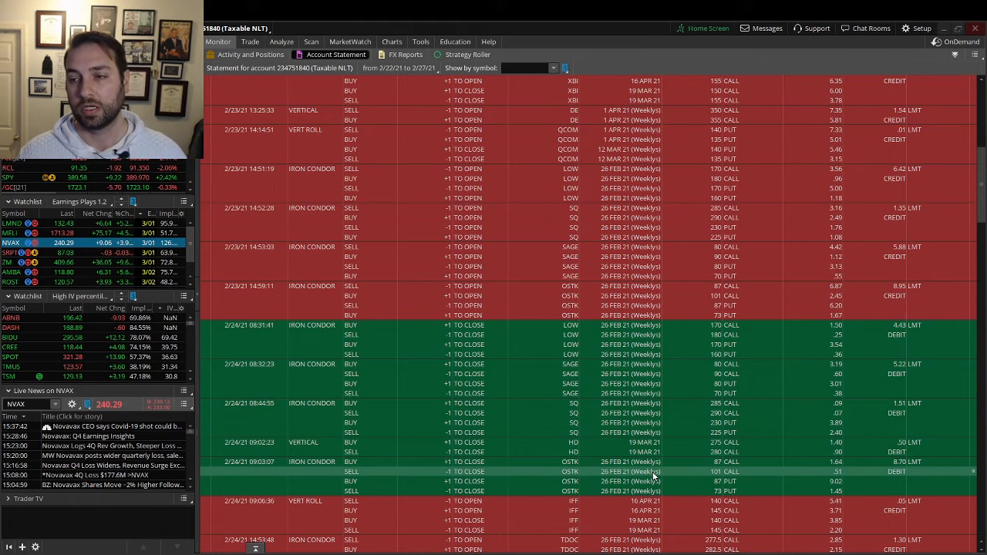
scroll("down", 3)
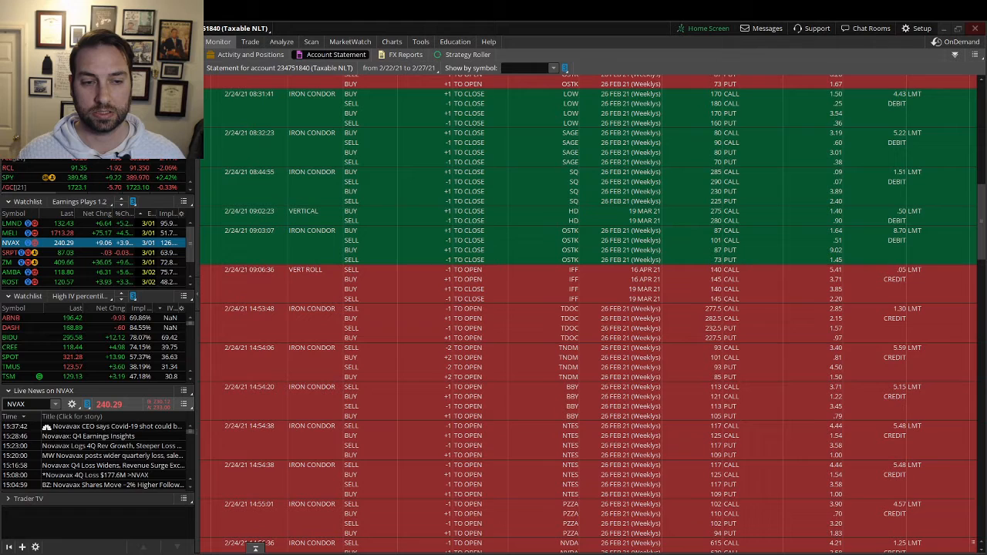
- Scroll to the 2/24 NTES, PZZA, NVDA, DPZ and W condors and the first 2/25 closes
scroll("down", 3)
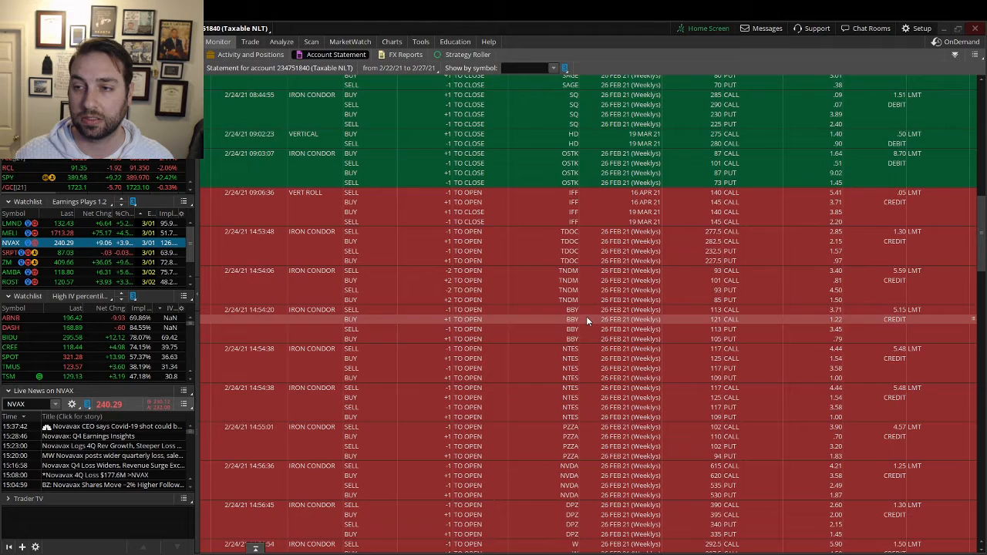
scroll("down", 3)
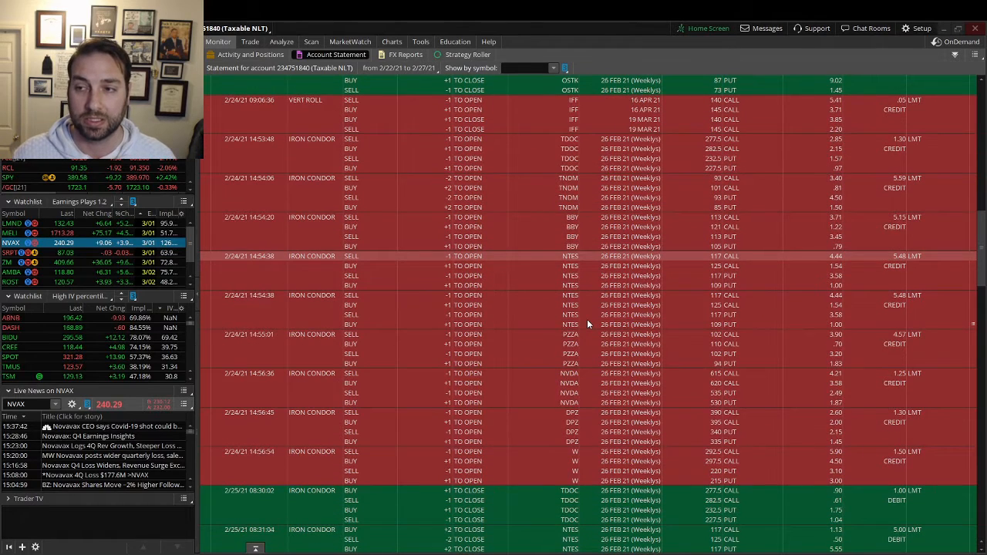
scroll("down", 3)
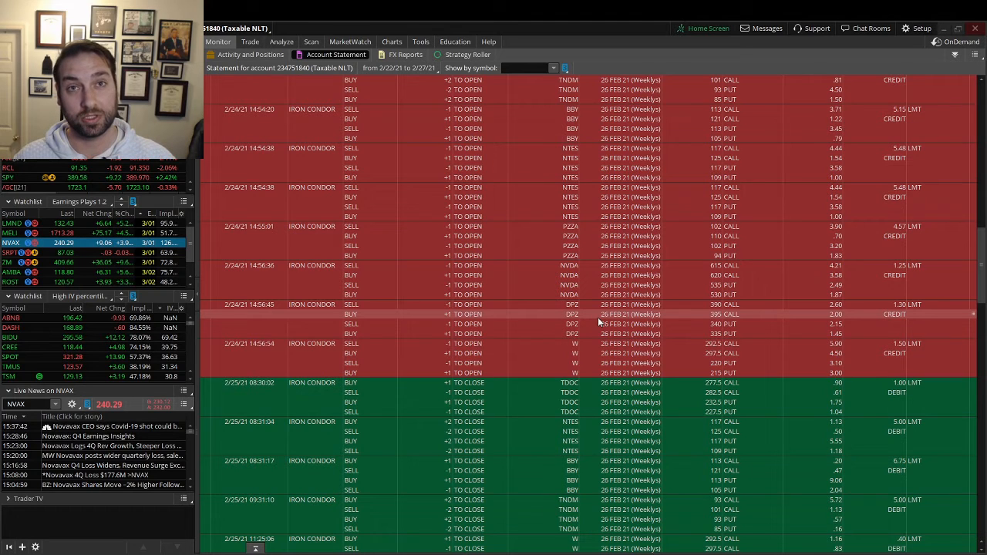
mouse_move(596, 321)
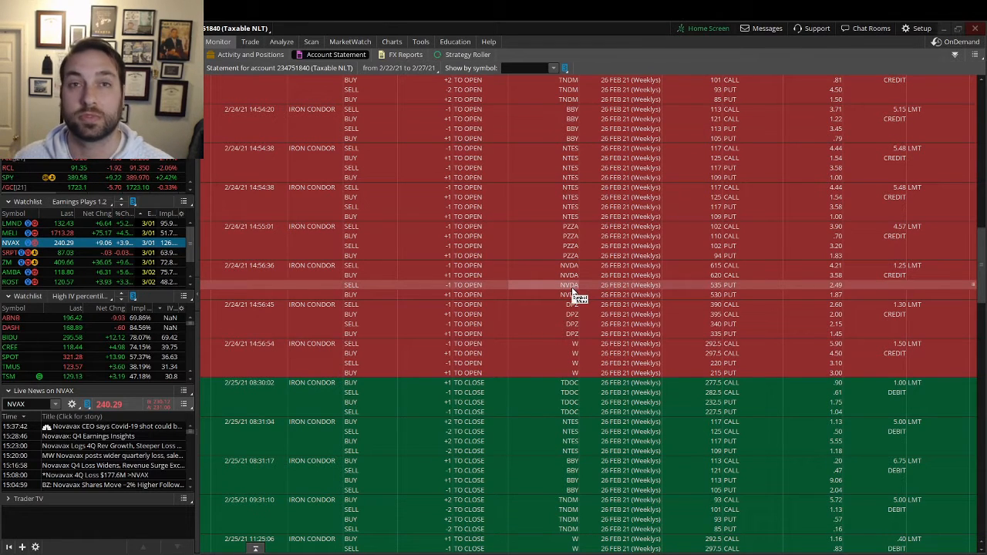
mouse_move(541, 336)
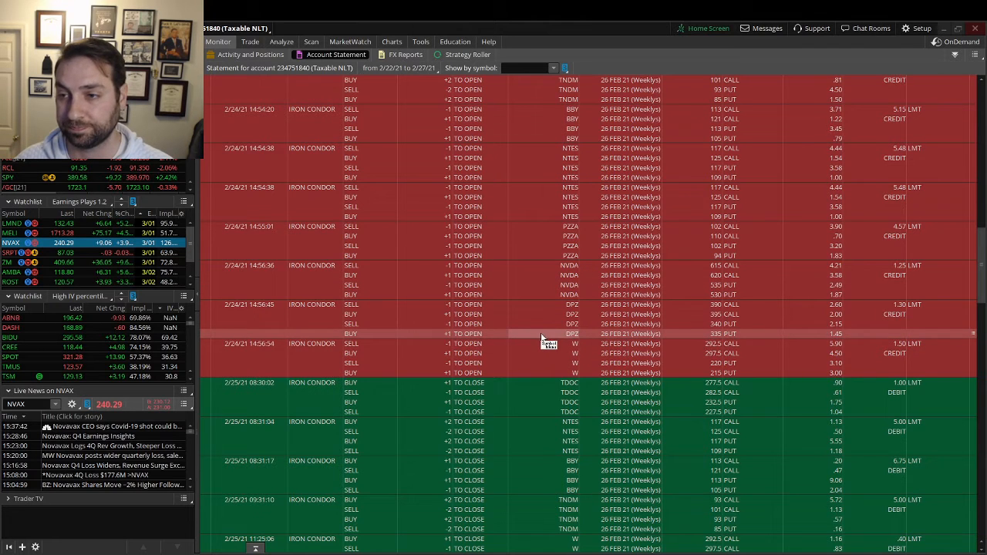
scroll("down", 3)
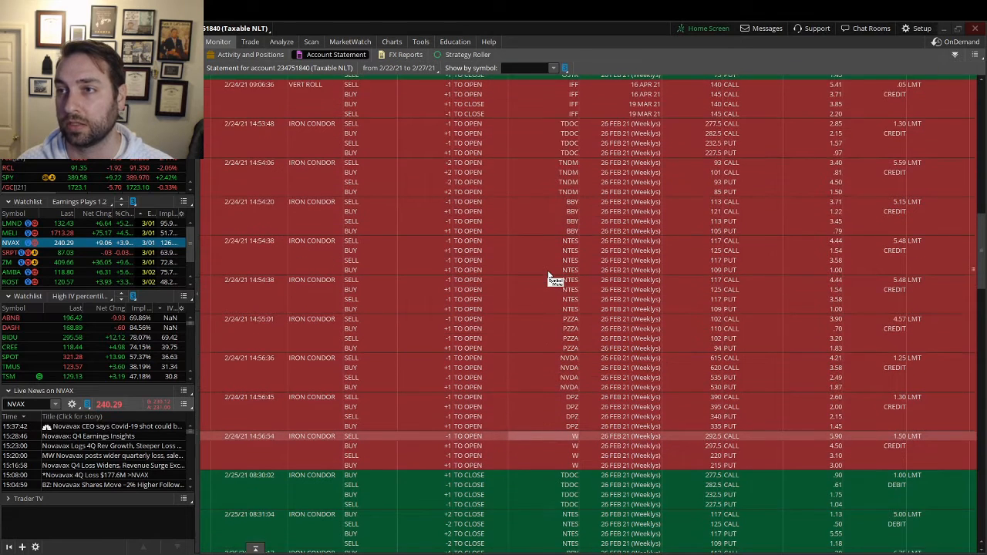
scroll("down", 3)
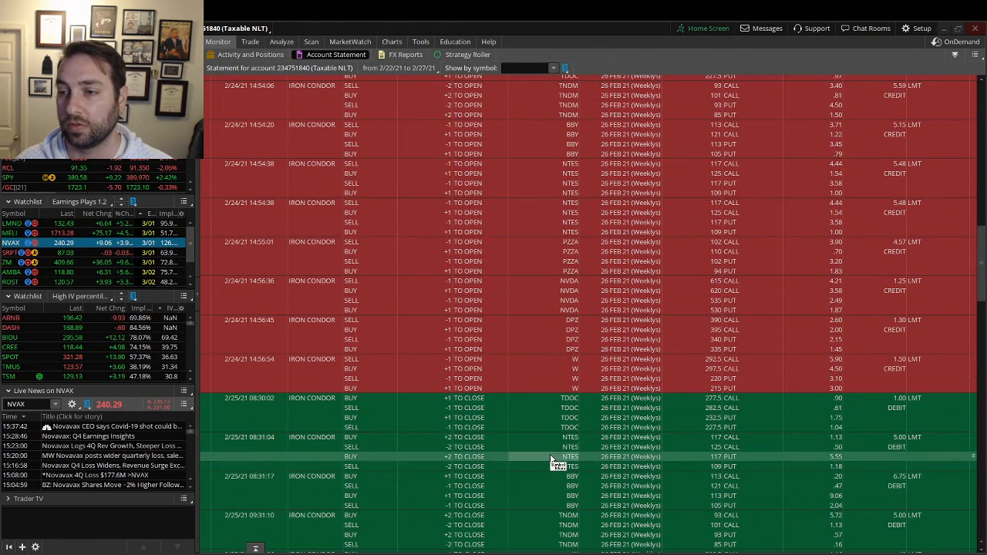
scroll("down", 3)
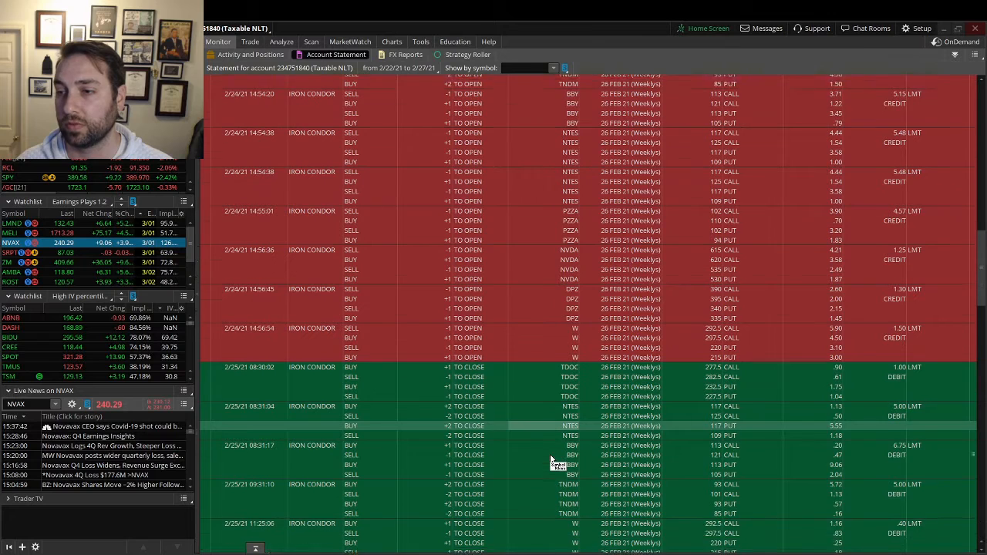
scroll("down", 3)
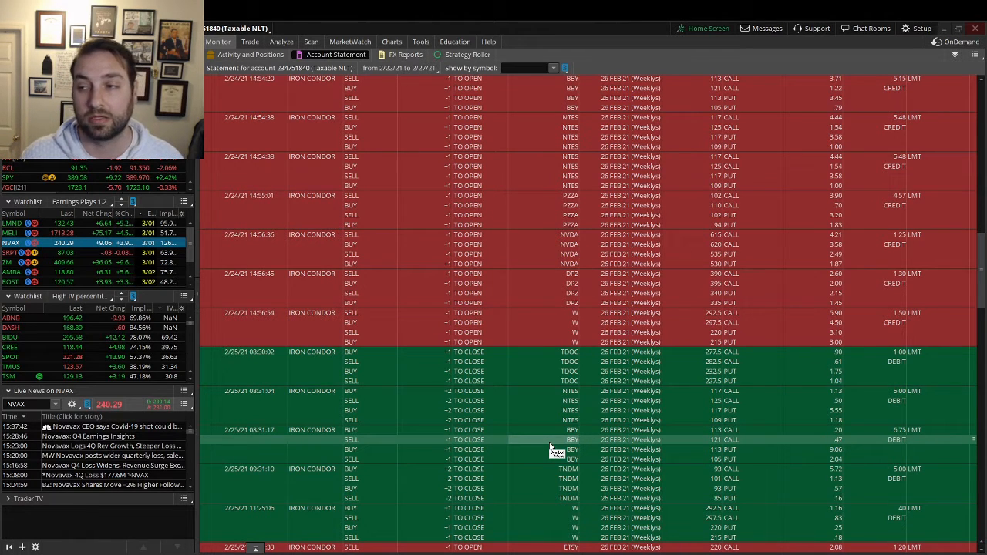
scroll("down", 3)
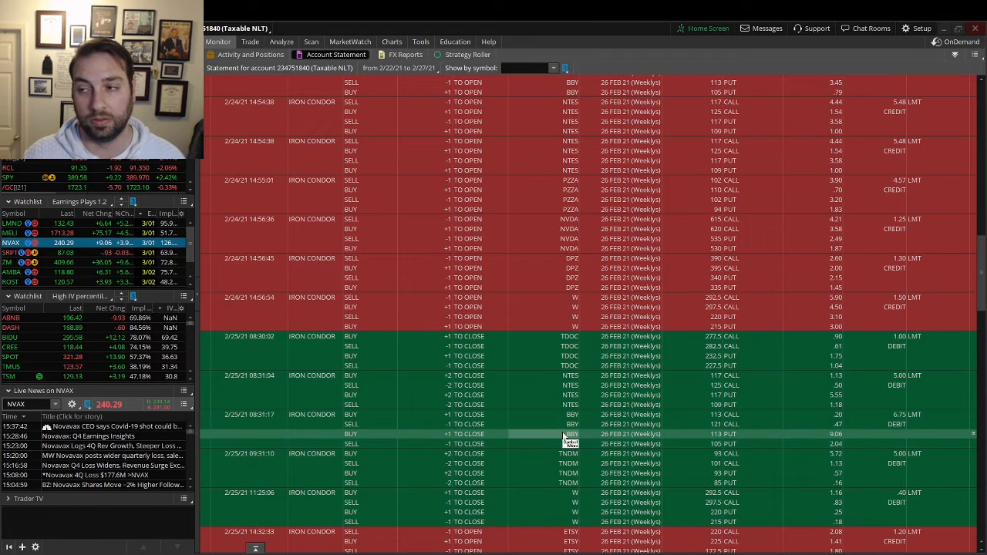
mouse_move(570, 429)
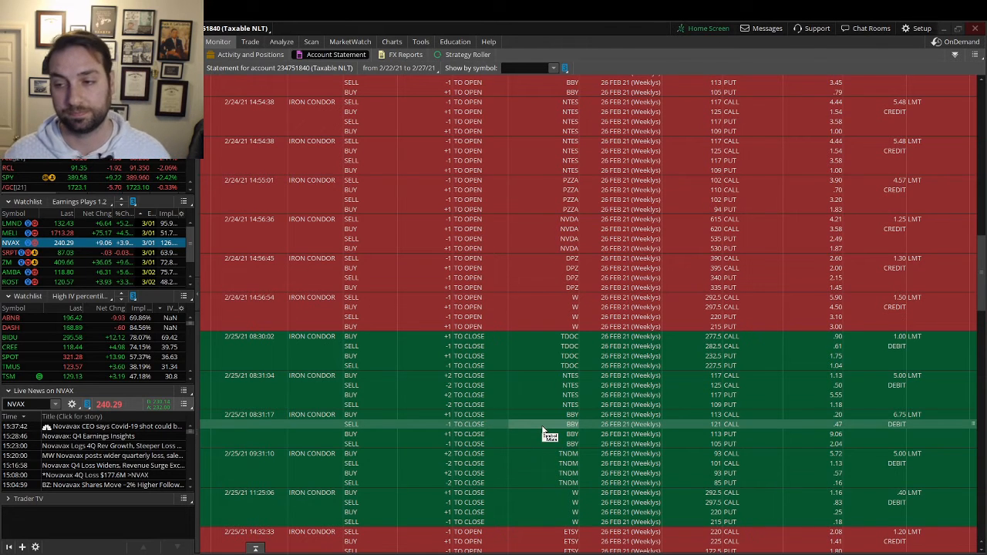
mouse_move(521, 472)
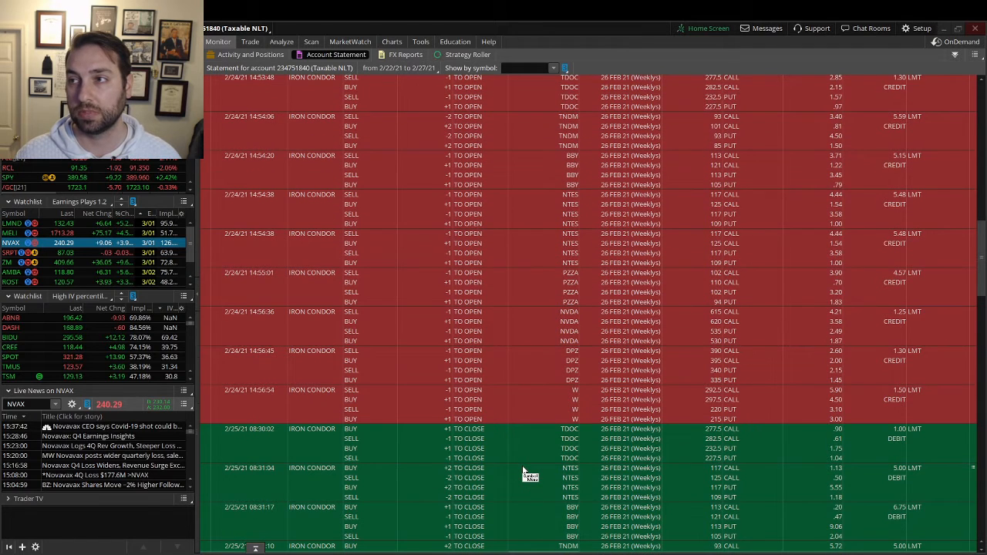
scroll("down", 3)
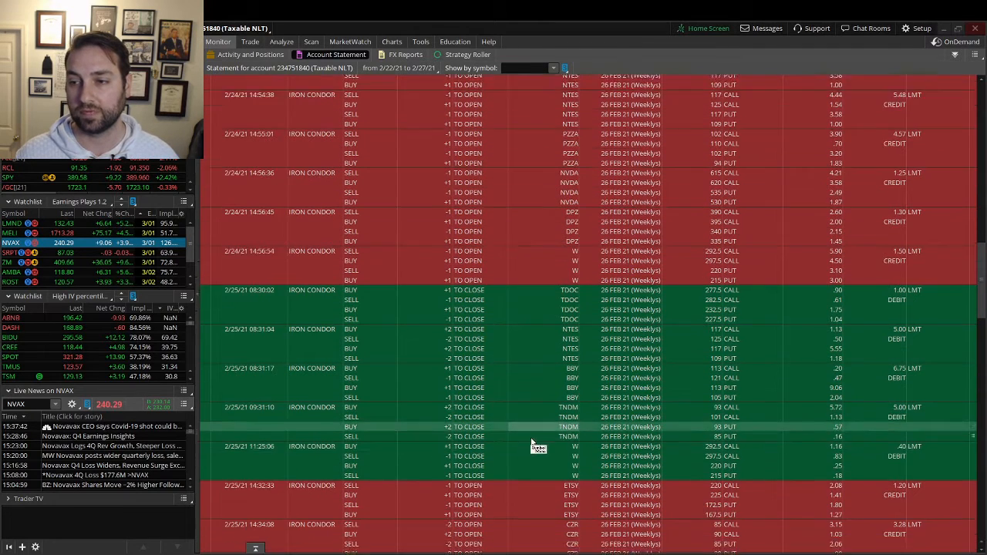
scroll("down", 3)
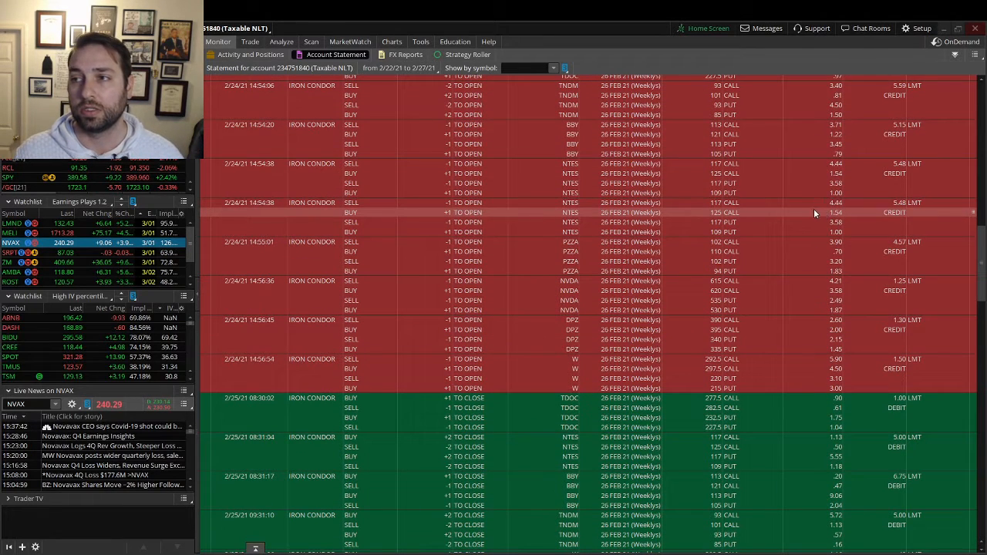
mouse_move(810, 369)
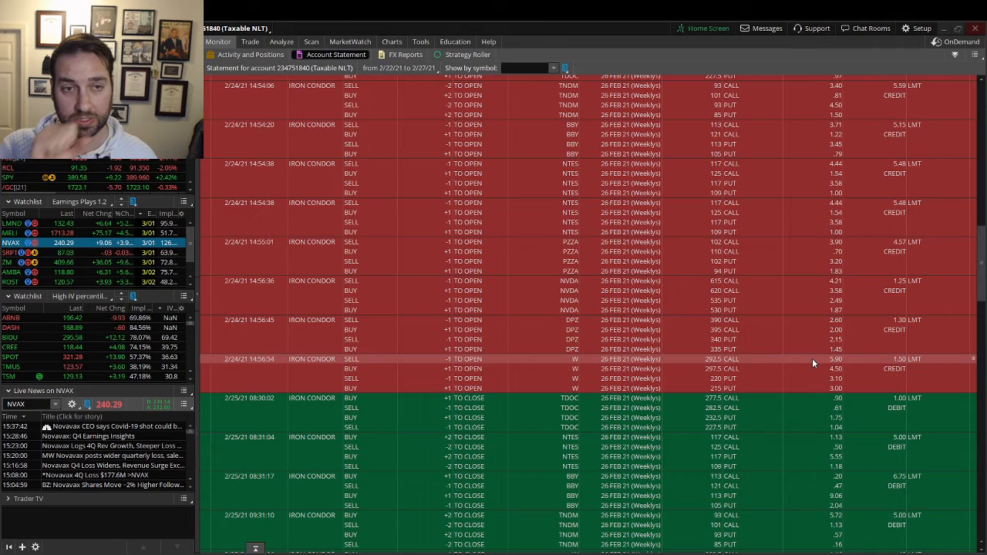
mouse_move(748, 330)
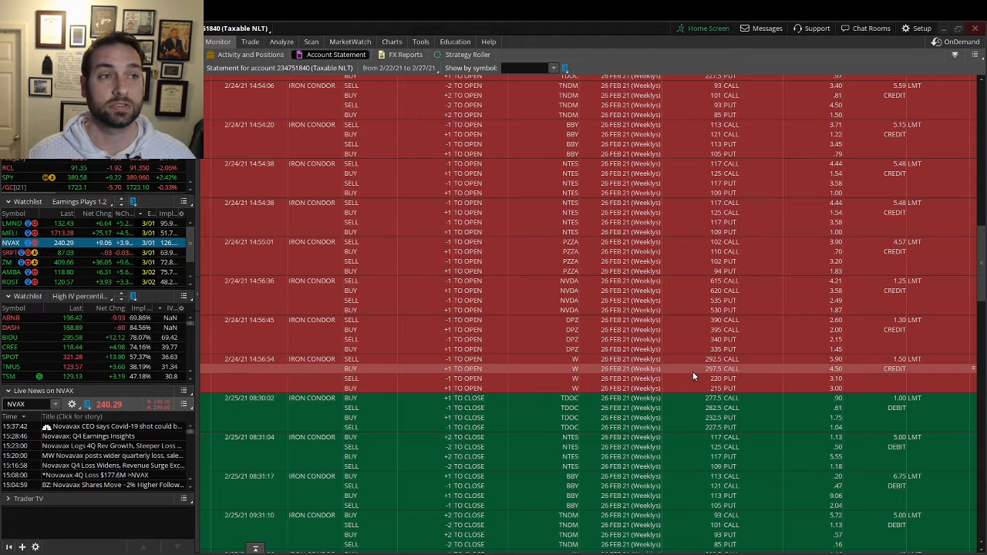
- Scroll past the 2/25 closes to the 2/25 TO OPEN condor rows for ADSK, WDAY, CRM, MNST and others
scroll("down", 3)
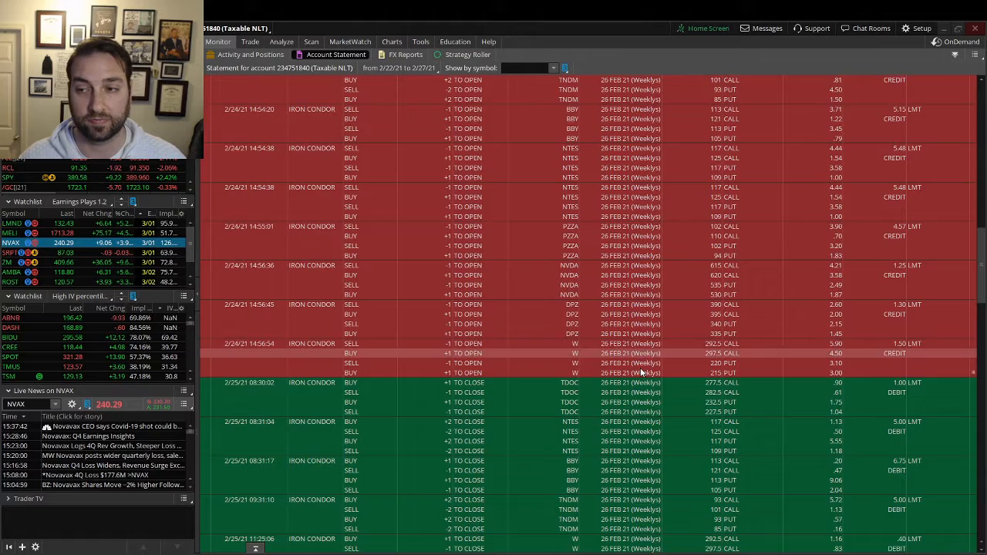
scroll("down", 3)
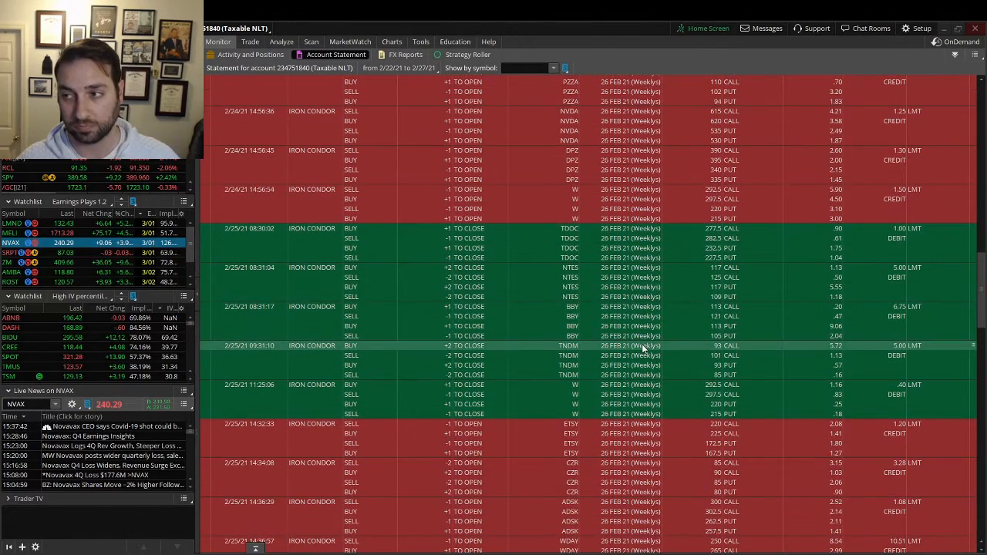
scroll("down", 3)
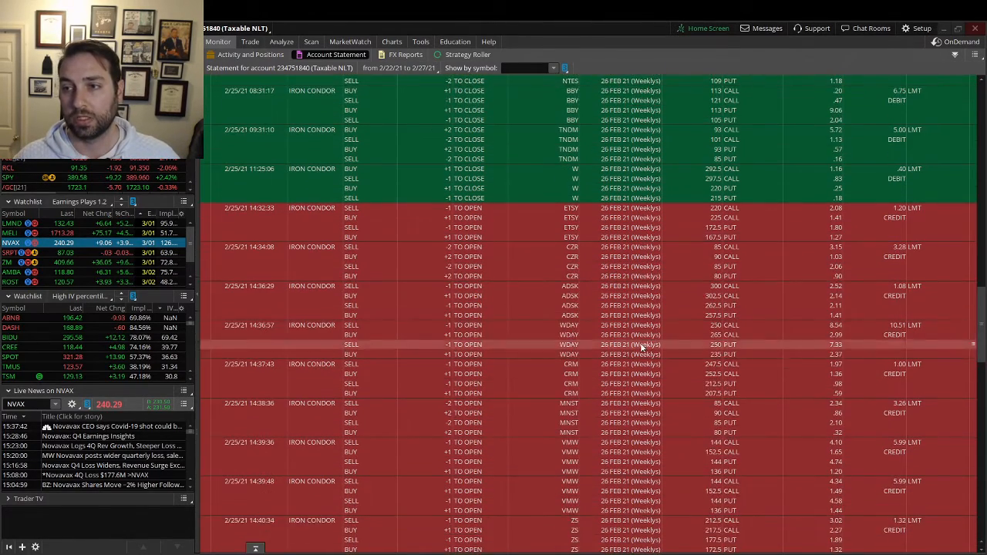
scroll("down", 3)
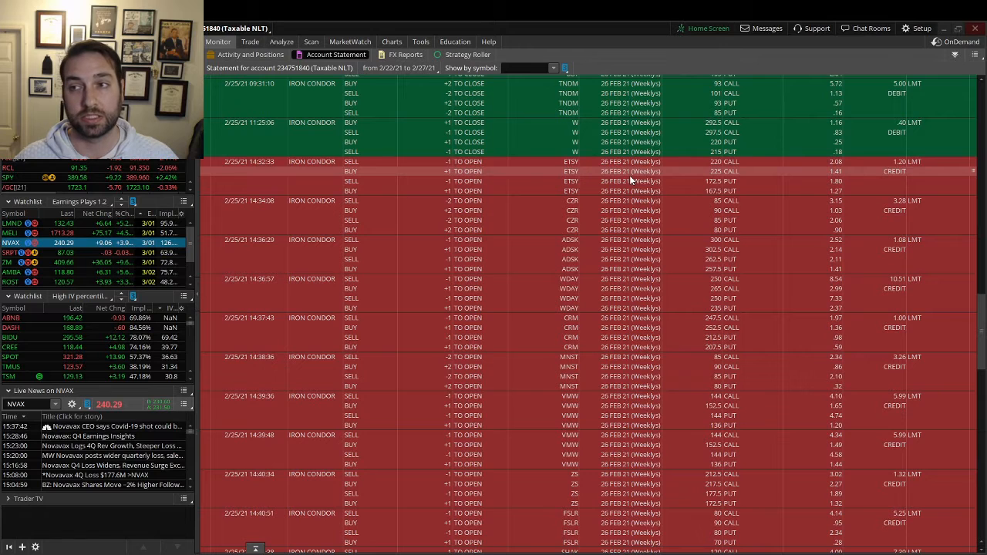
scroll("down", 3)
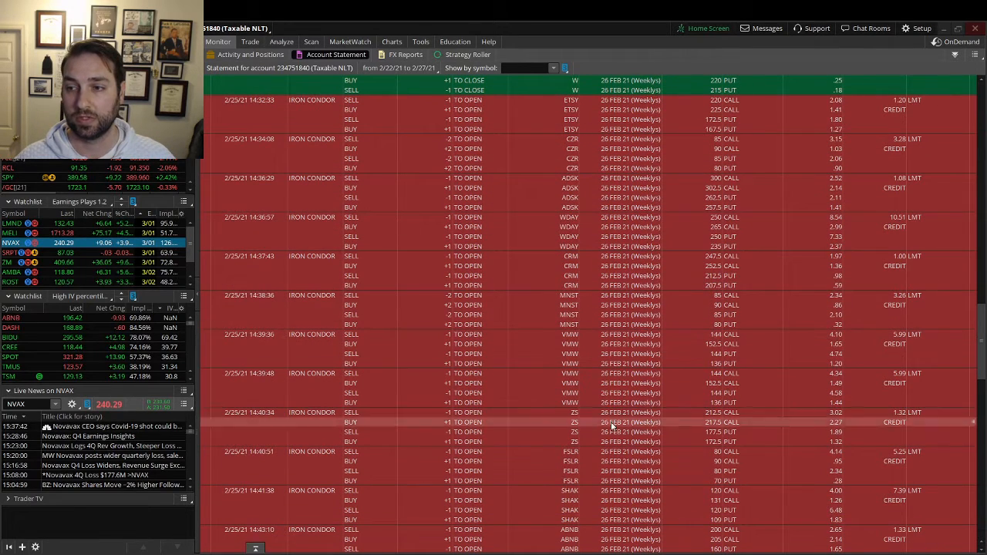
scroll("down", 3)
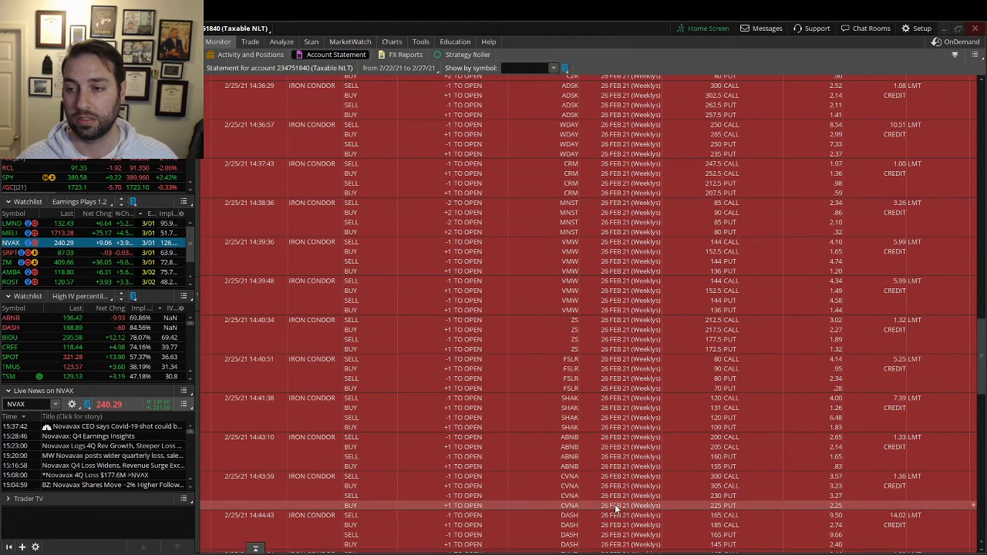
scroll("down", 3)
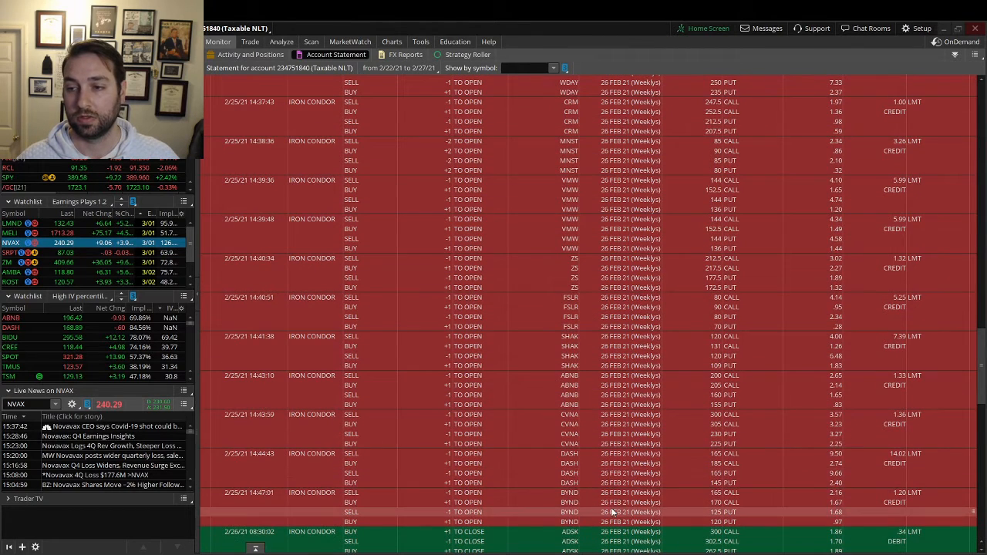
scroll("down", 3)
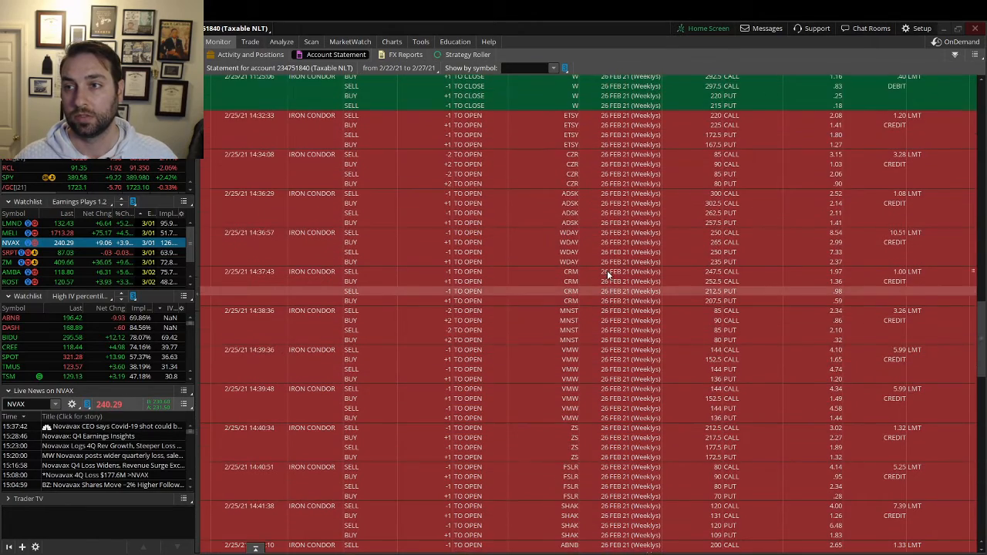
- Scroll down to the 2/26 TO CLOSE condor rows for ADSK, FSLR, VMW, DASH, MNST and others
scroll("down", 3)
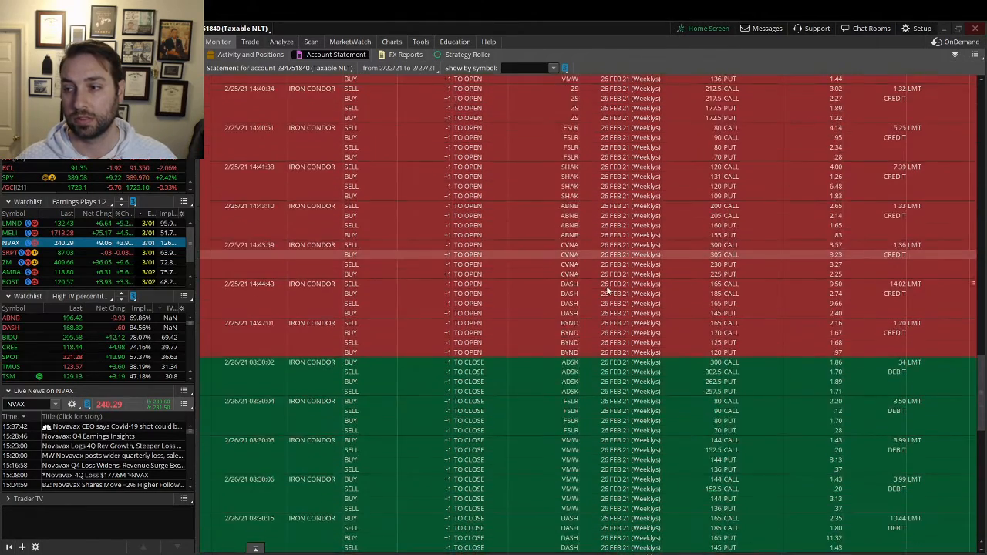
scroll("down", 3)
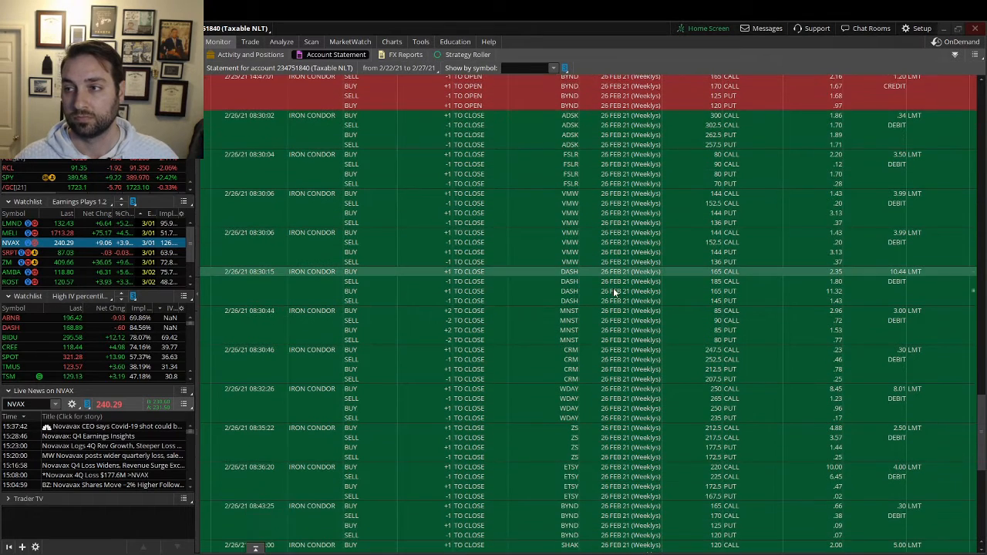
scroll("down", 3)
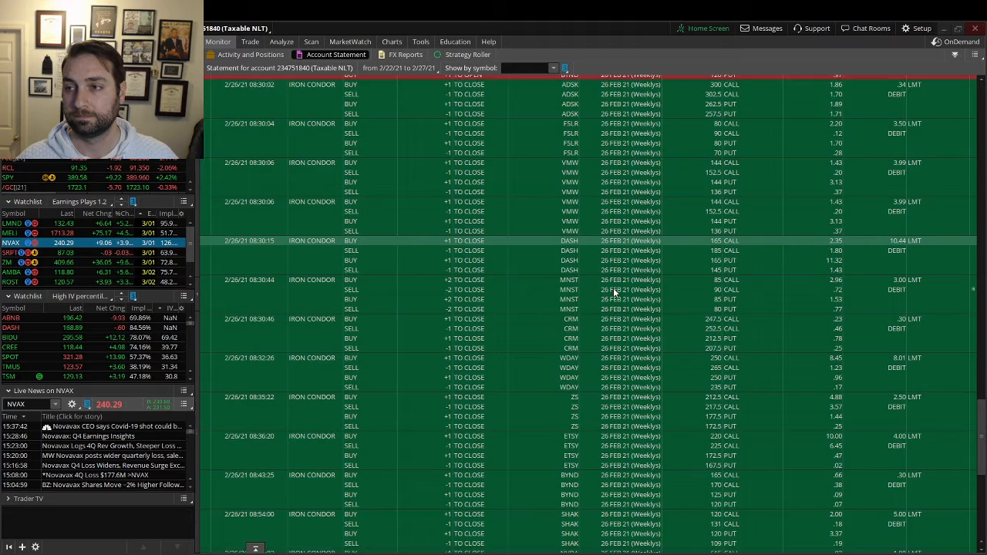
scroll("down", 3)
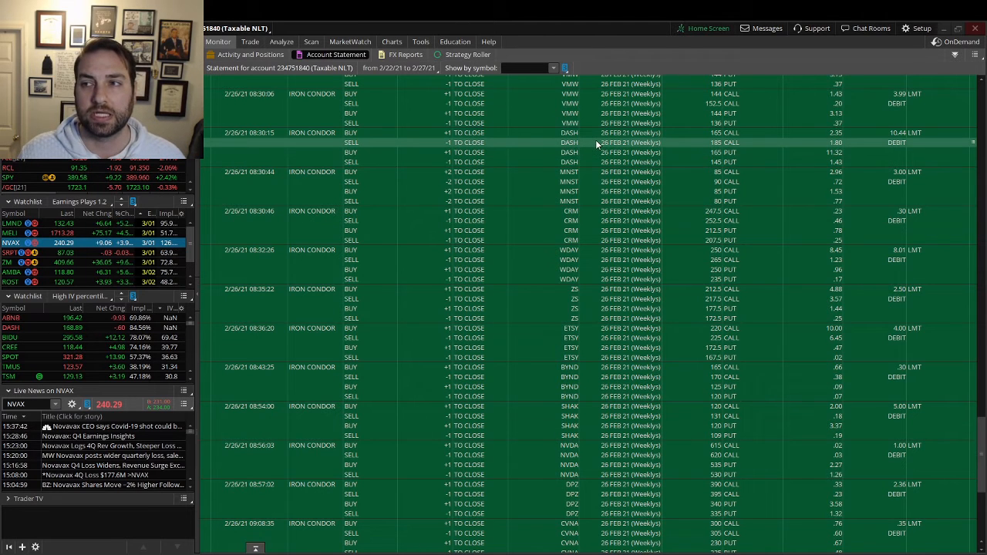
mouse_move(774, 149)
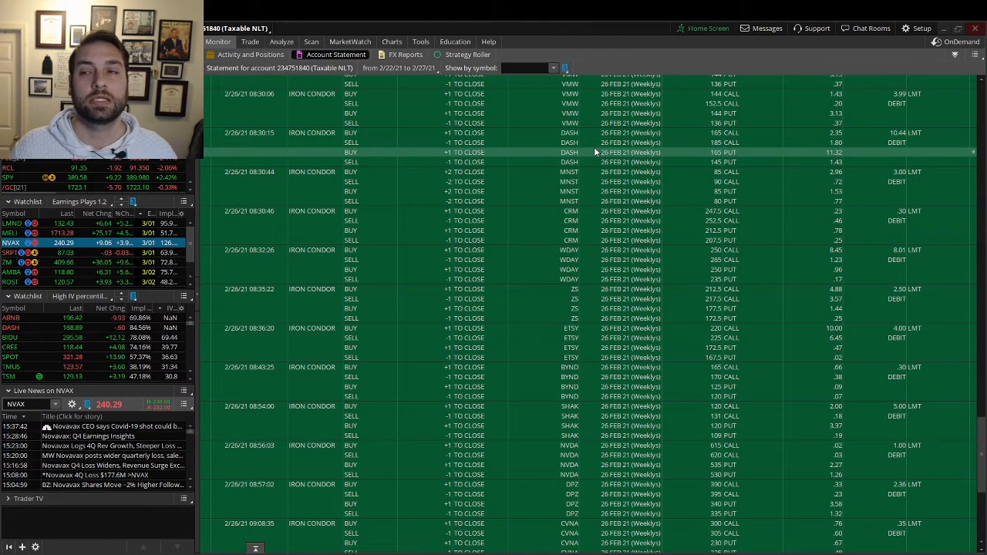
- Scroll to the 2/26 NVDA, DPZ, CVNA, ABNB closes and the April verticals opened for NVDA, NTES, BBY, TDOC
scroll("down", 3)
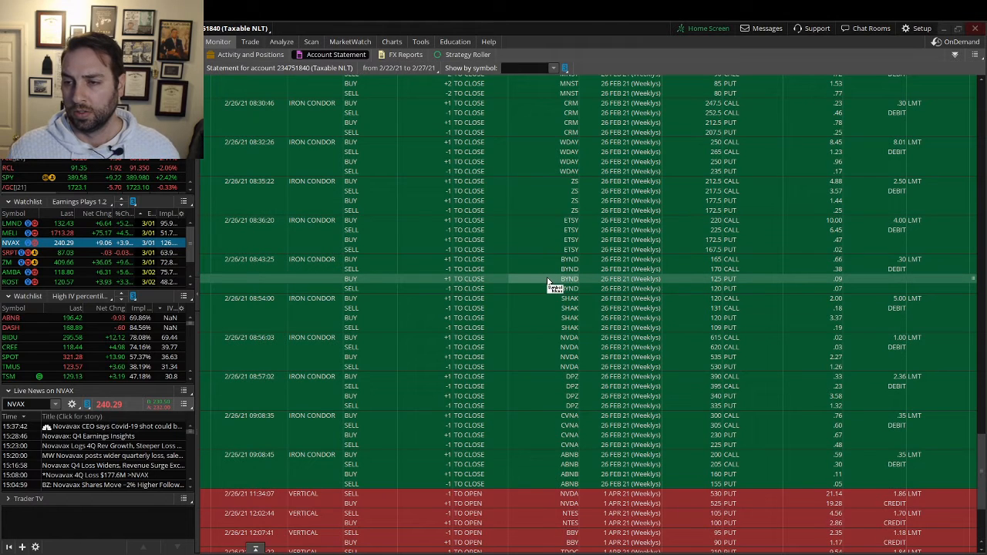
mouse_move(555, 306)
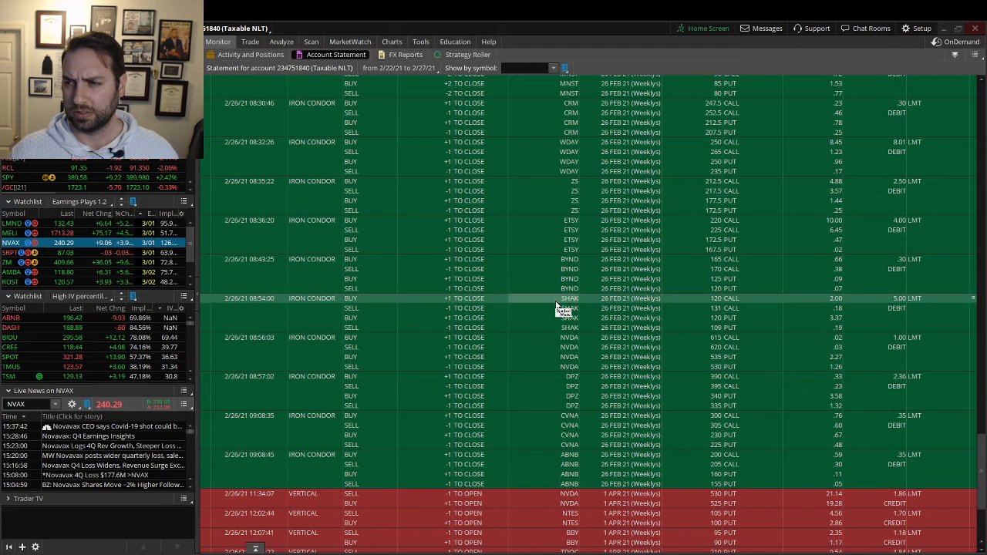
scroll("down", 3)
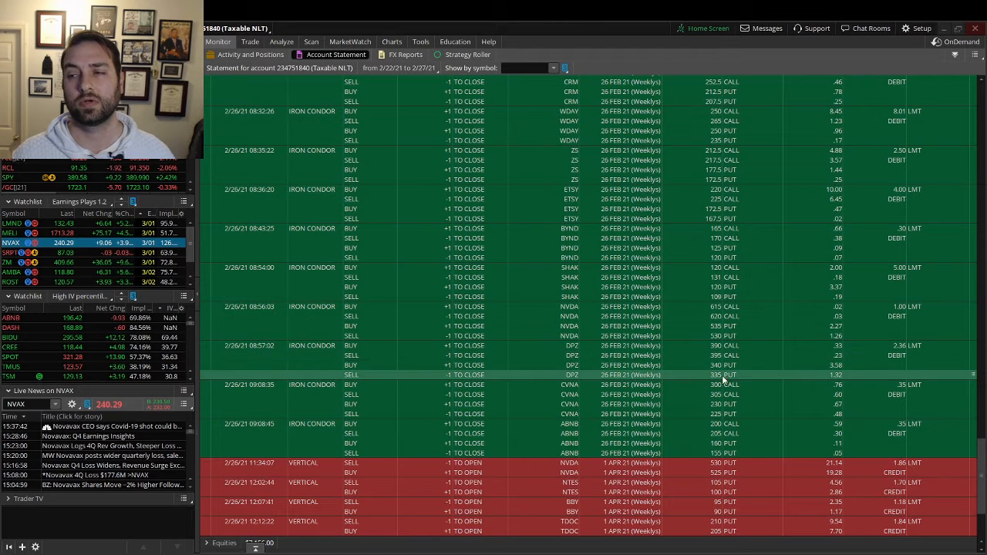
mouse_move(711, 366)
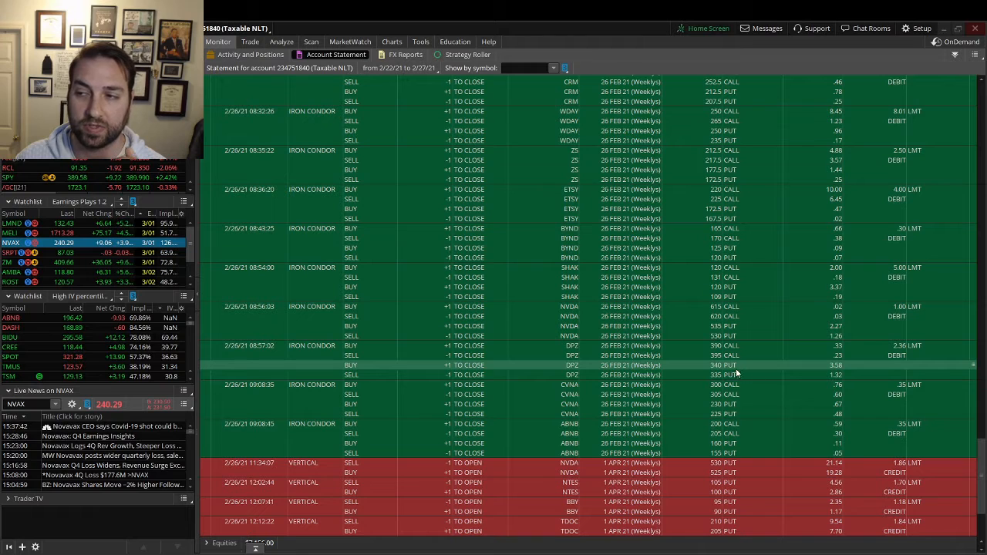
mouse_move(741, 375)
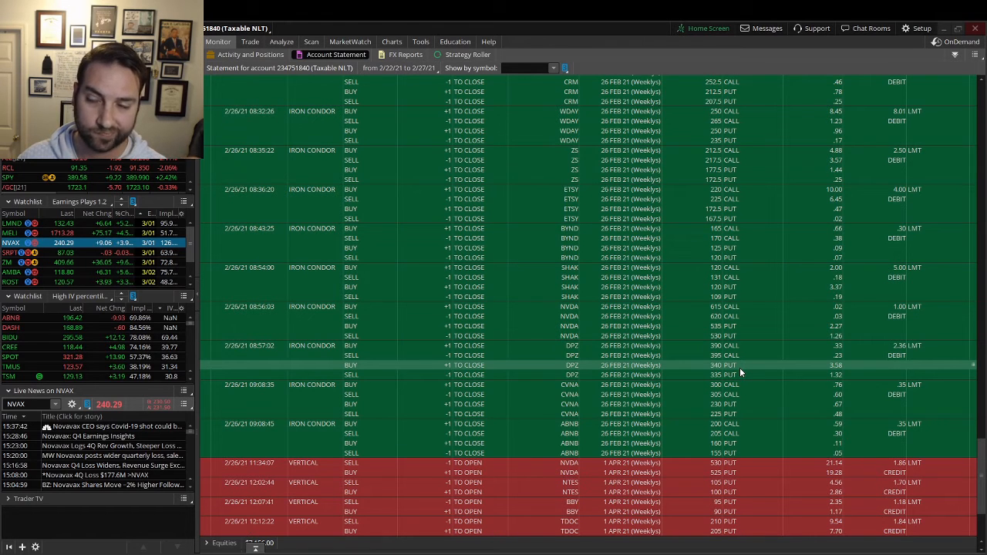
scroll("down", 3)
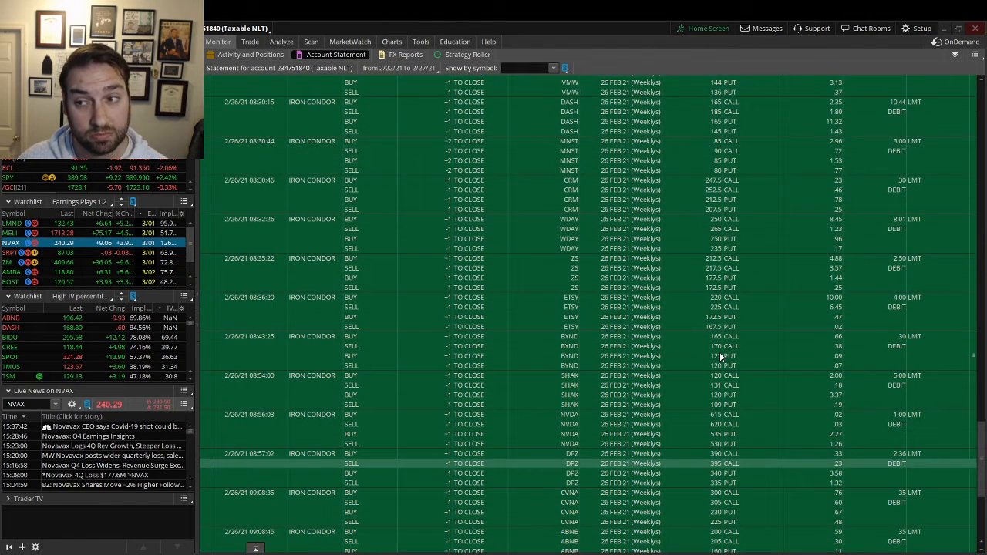
scroll("down", 3)
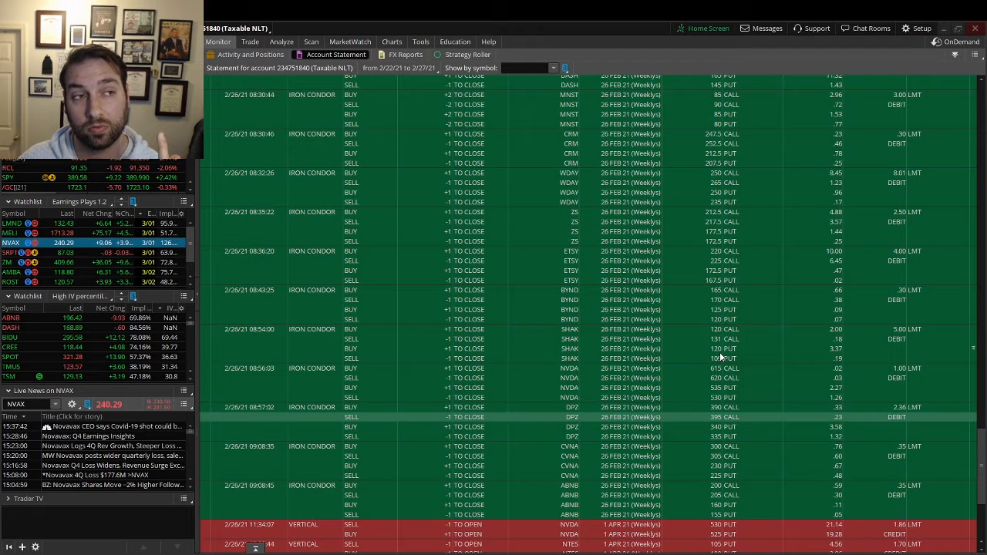
mouse_move(744, 349)
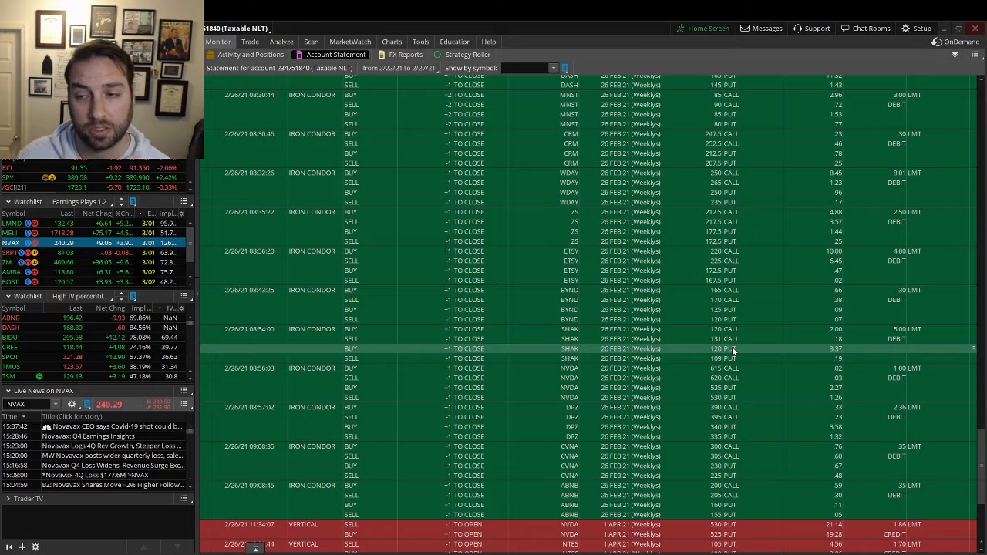
scroll("down", 3)
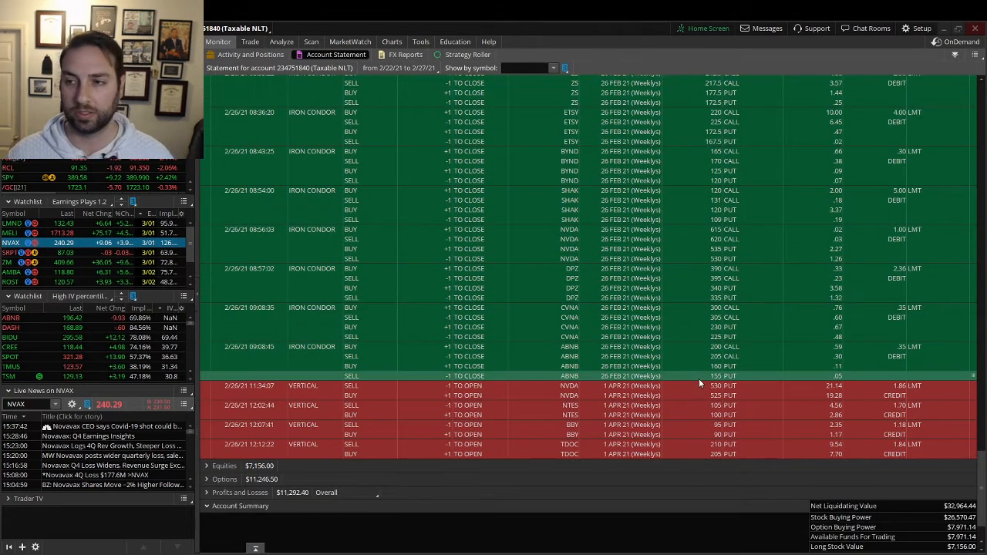
mouse_move(645, 348)
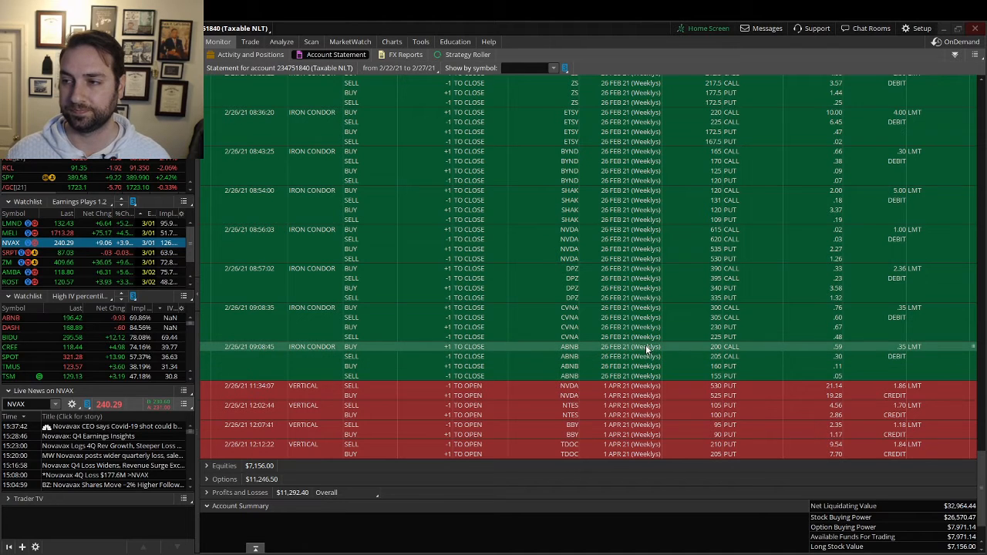
scroll("down", 3)
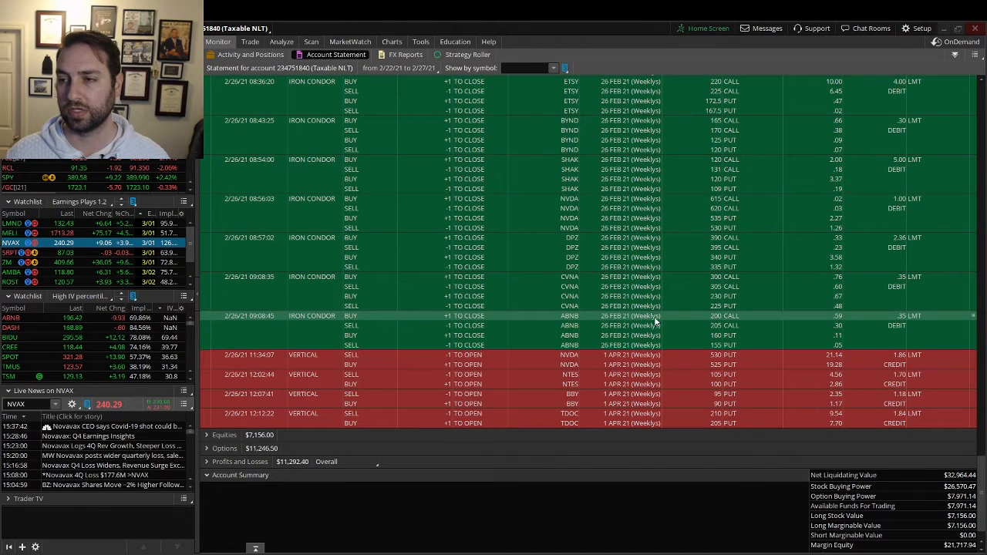
mouse_move(901, 285)
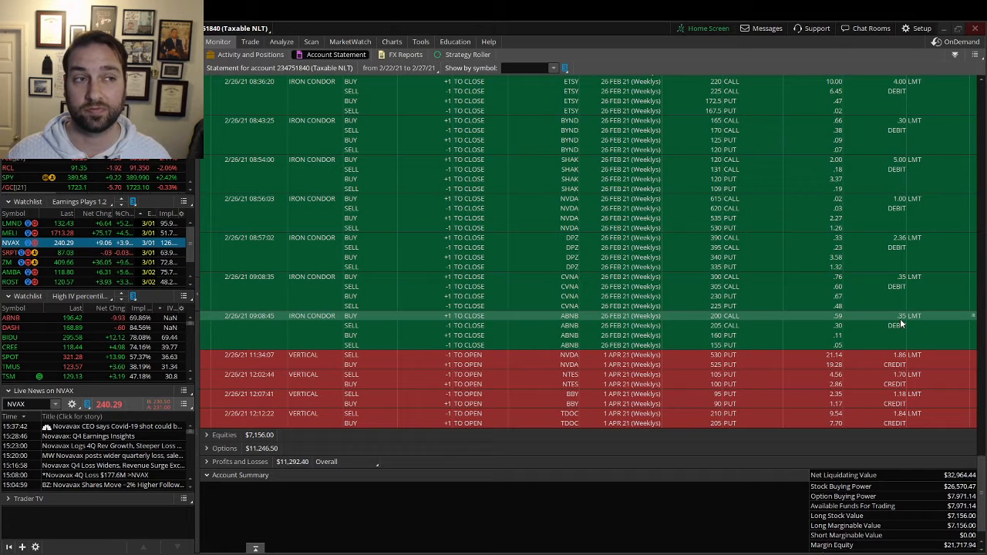
mouse_move(877, 324)
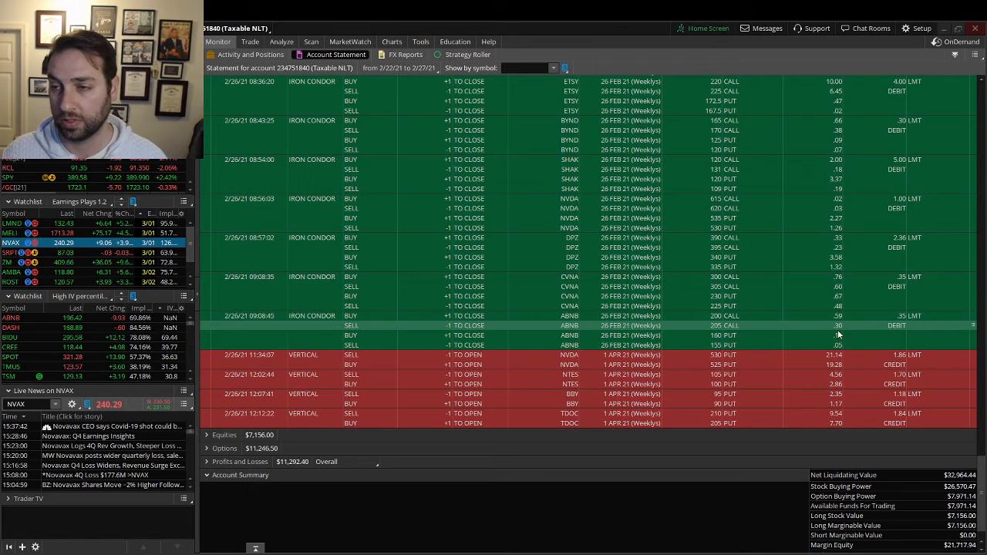
scroll("down", 3)
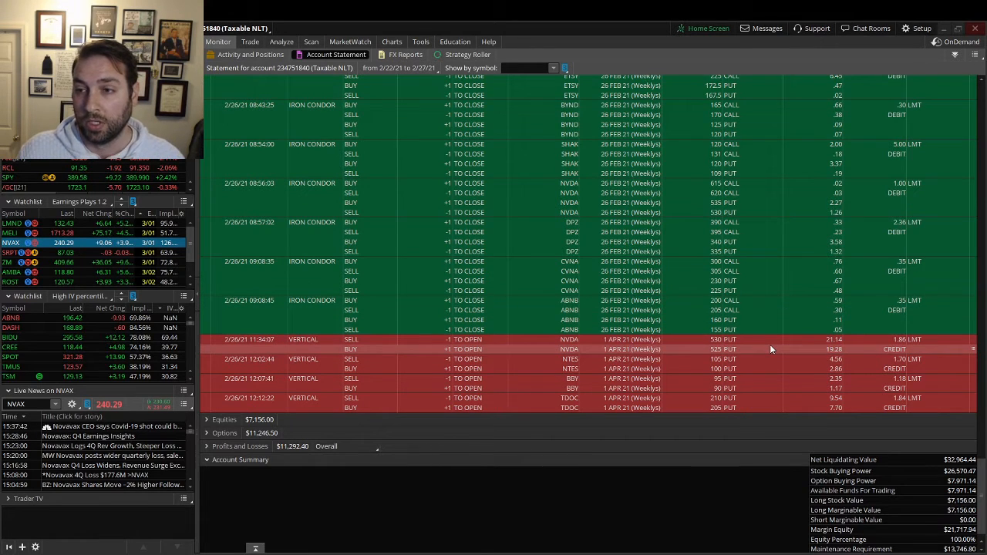
mouse_move(768, 349)
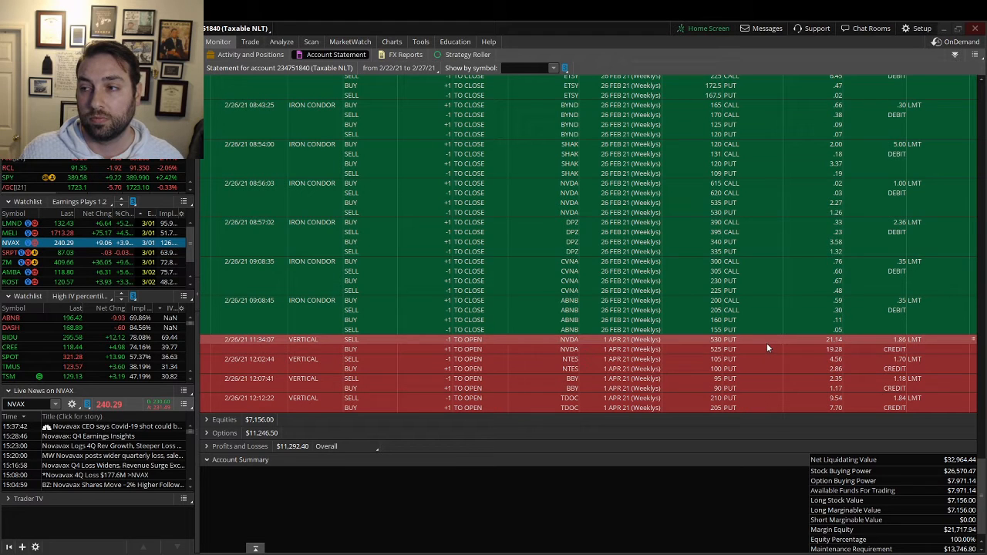
mouse_move(750, 369)
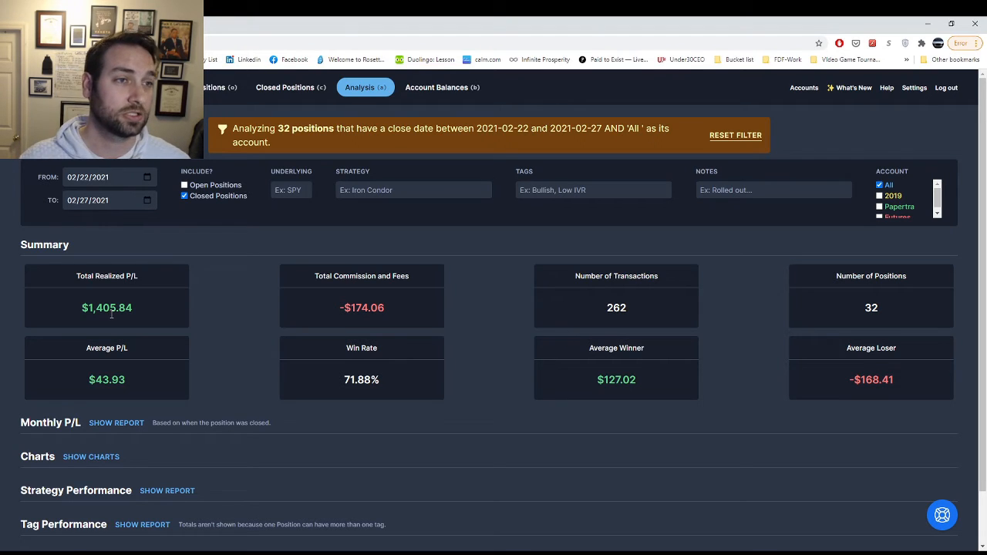
mouse_move(284, 416)
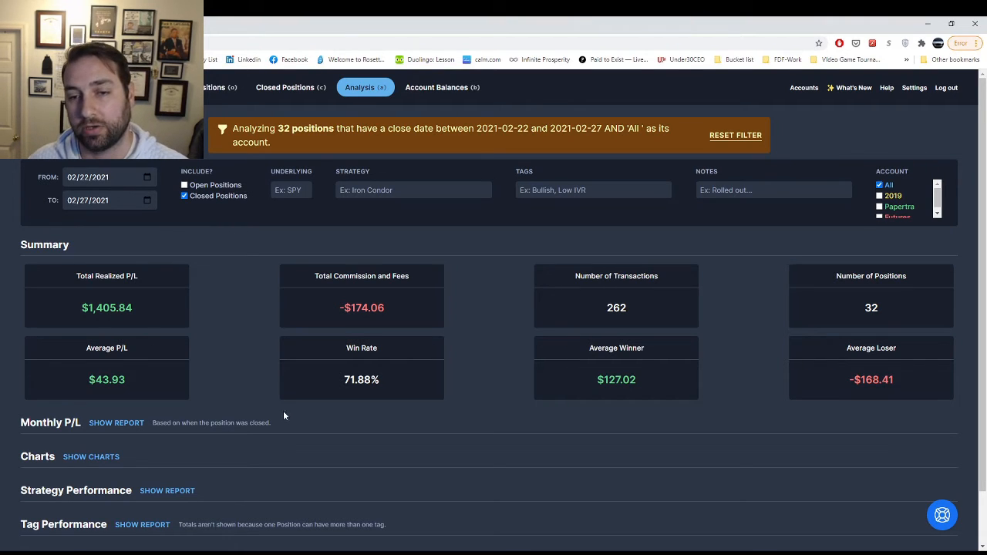
mouse_move(388, 402)
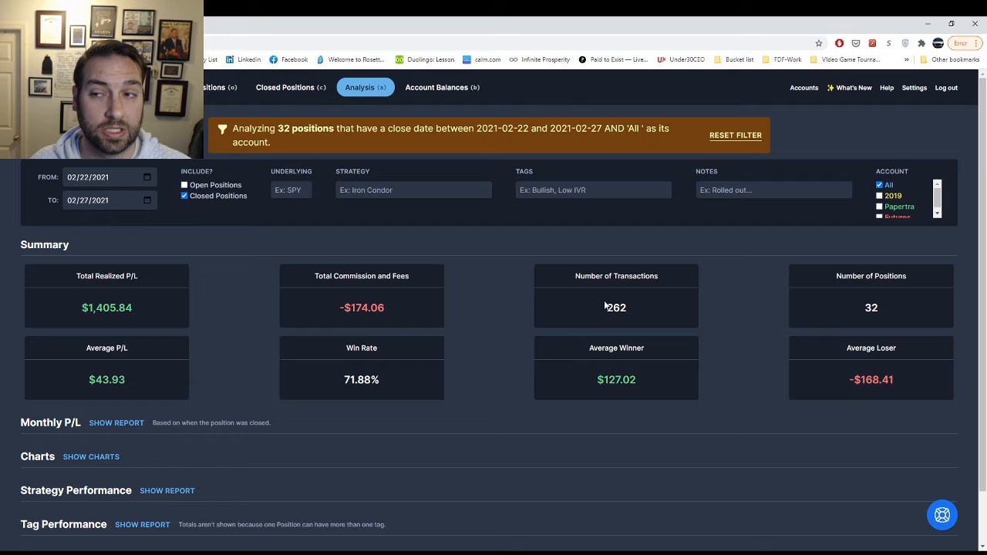
mouse_move(647, 319)
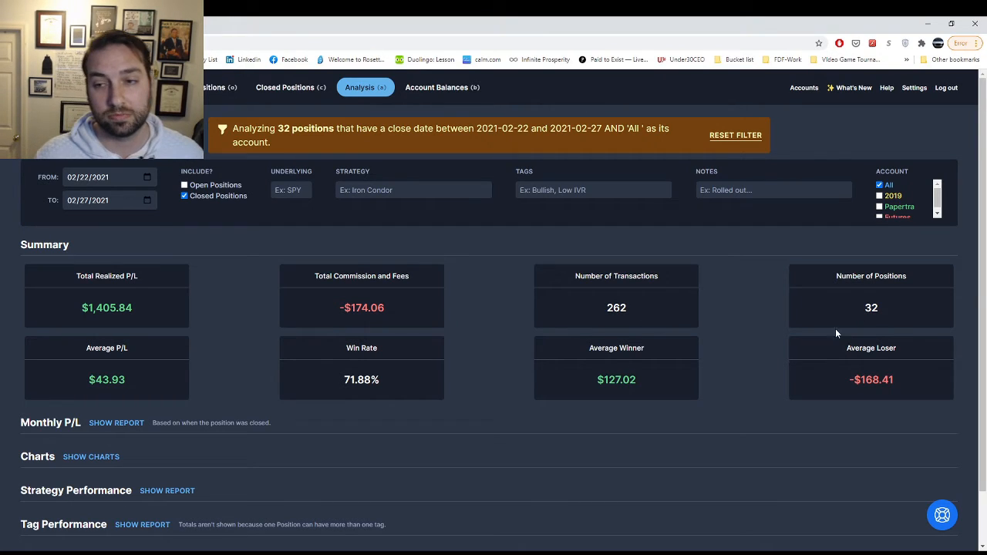
- Scroll the journal's analysis summary for 2/22–2/27 showing 32 positions and $1,405.84 realized P/L
scroll("down", 3)
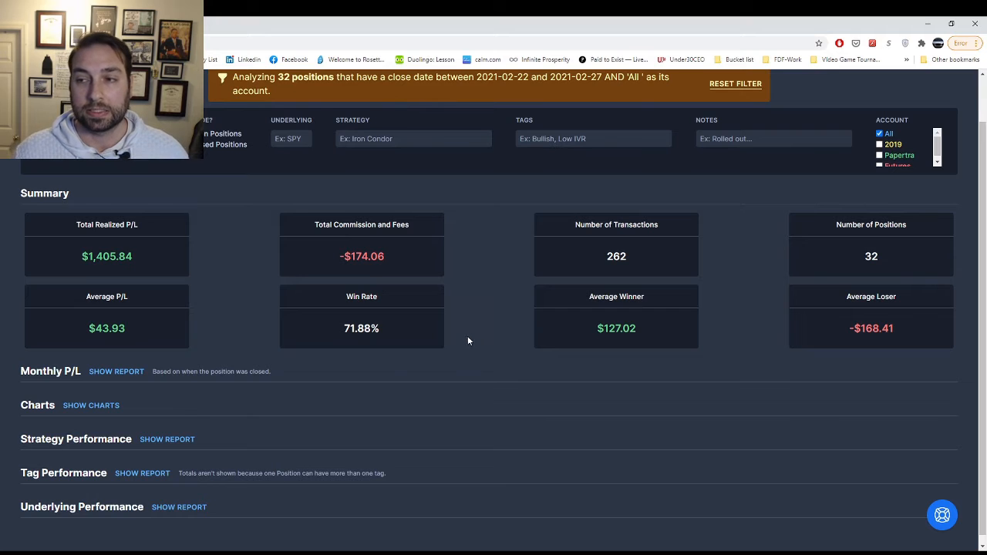
mouse_move(166, 439)
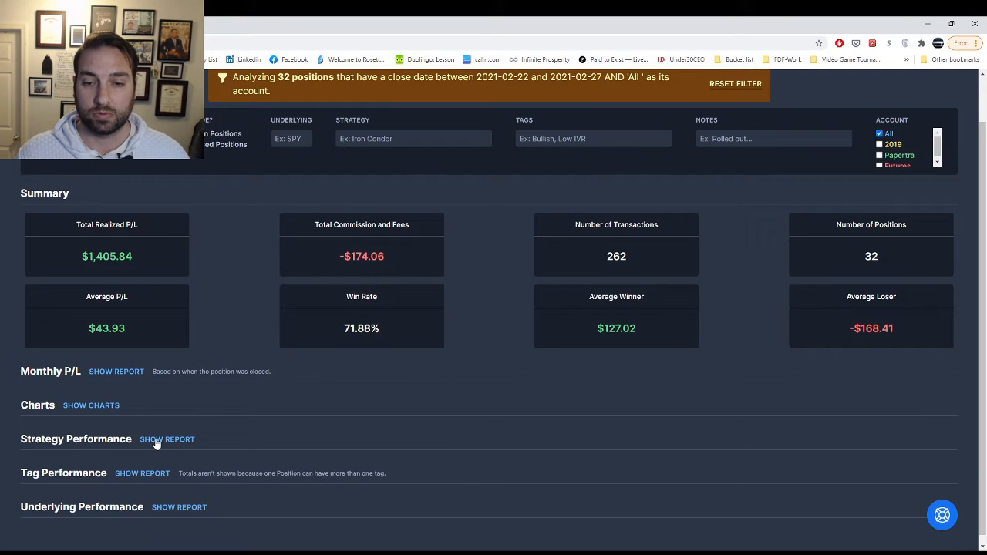
- Show the Strategy Performance report: 12 iron condors, 16 iron flies, 4 short-call verticals
left_click(167, 439)
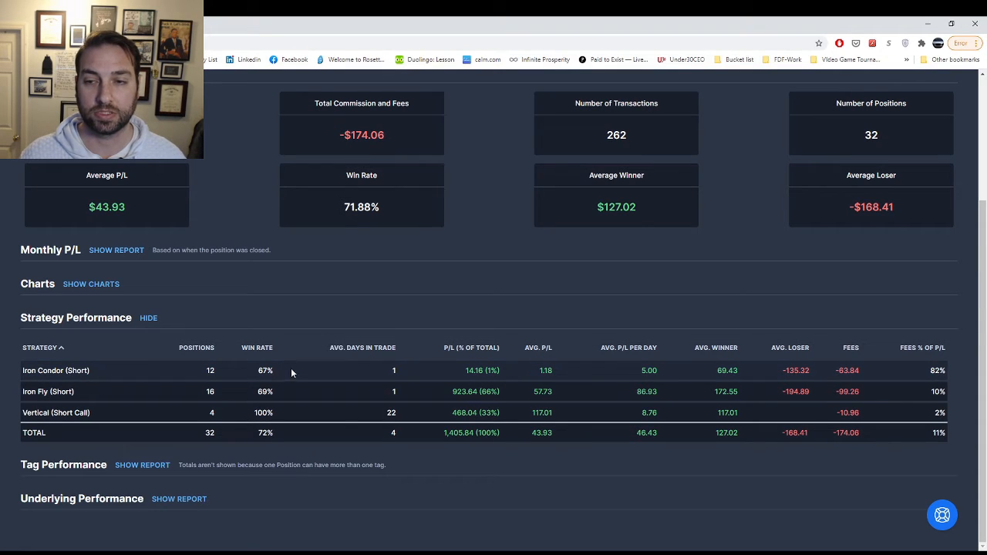
mouse_move(256, 378)
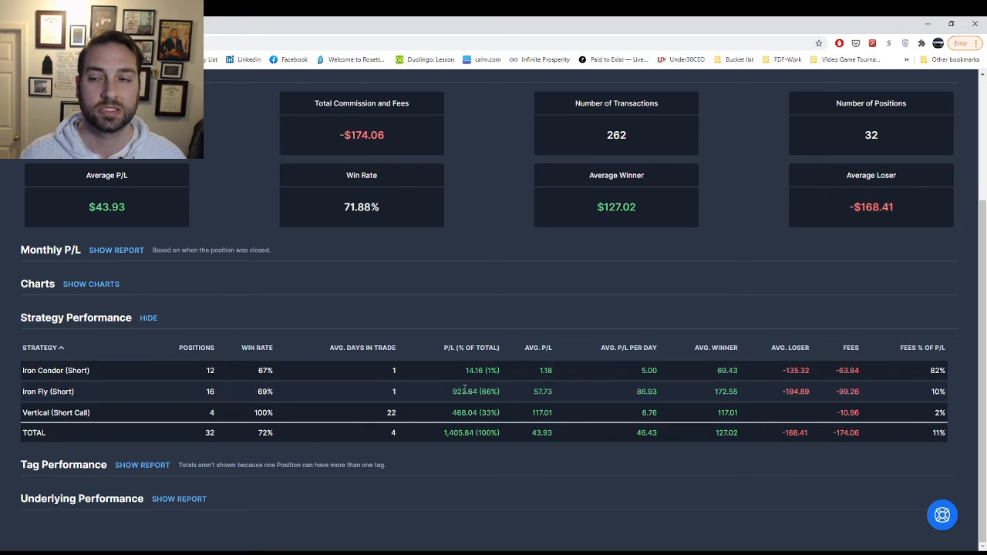
mouse_move(62, 392)
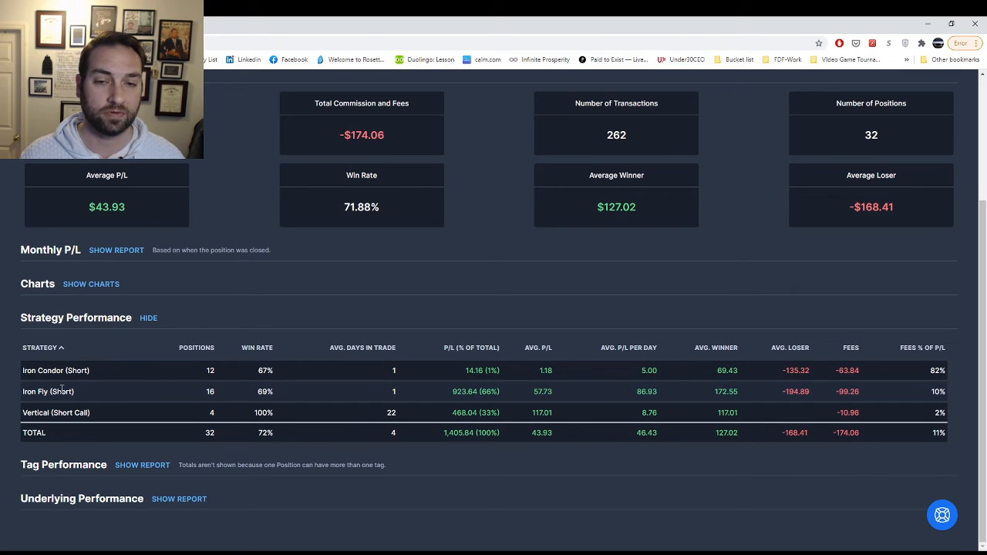
mouse_move(442, 391)
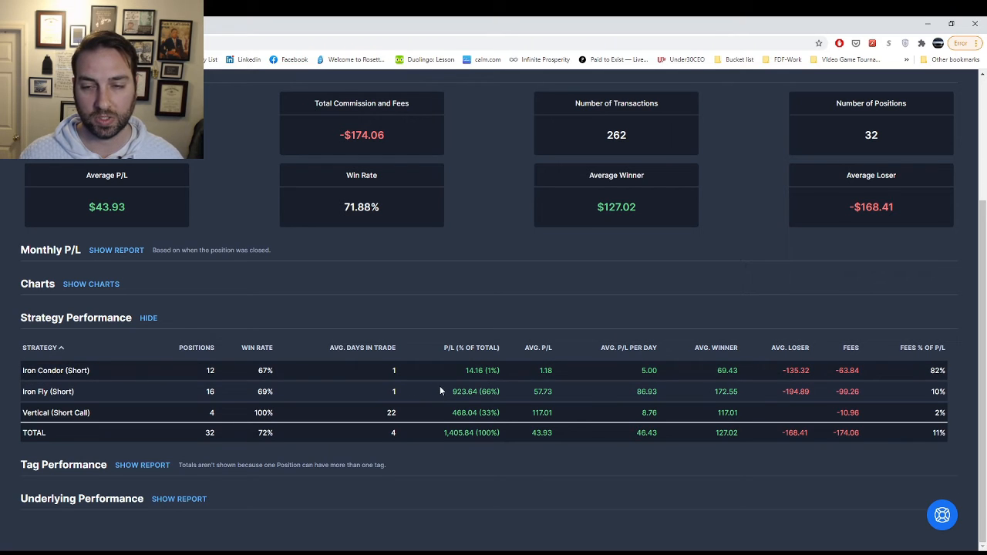
mouse_move(456, 392)
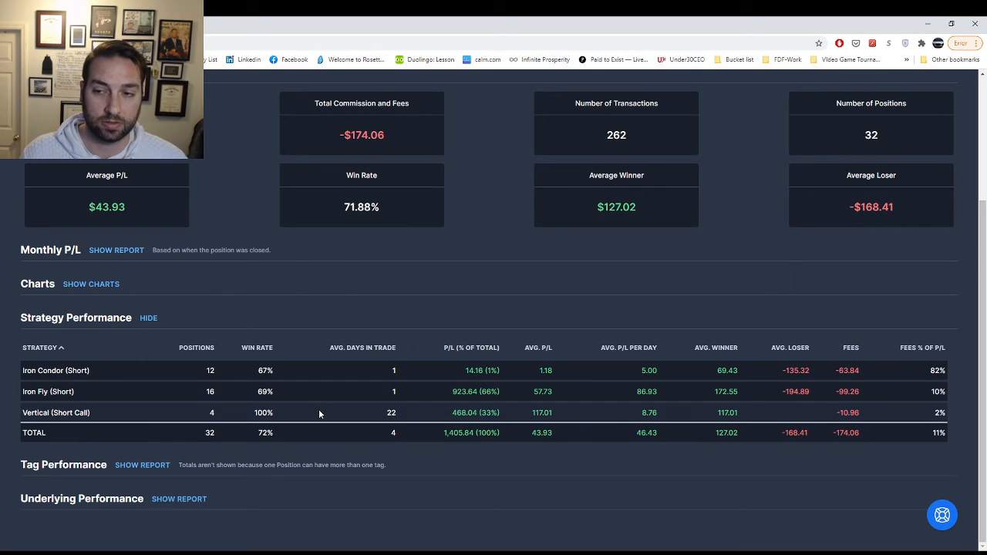
mouse_move(479, 371)
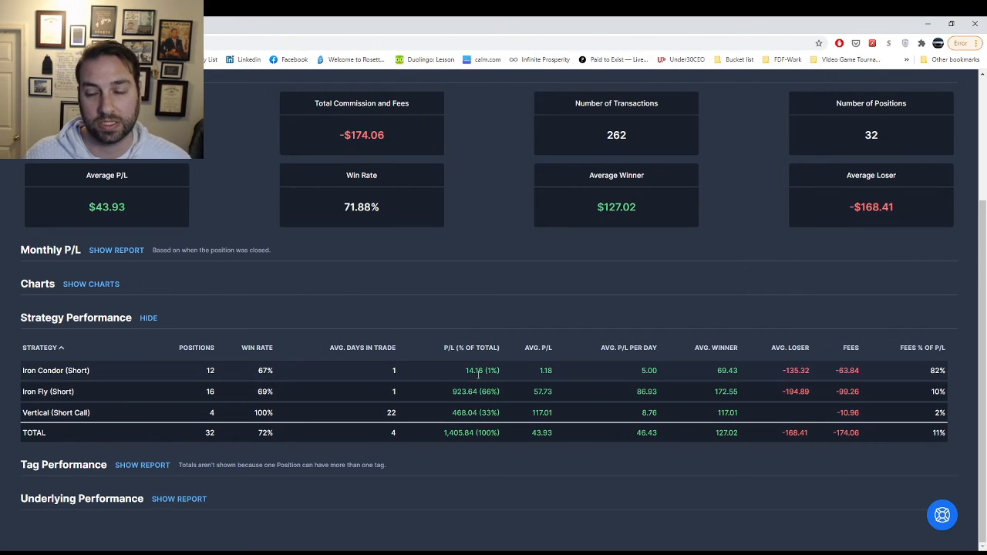
mouse_move(457, 388)
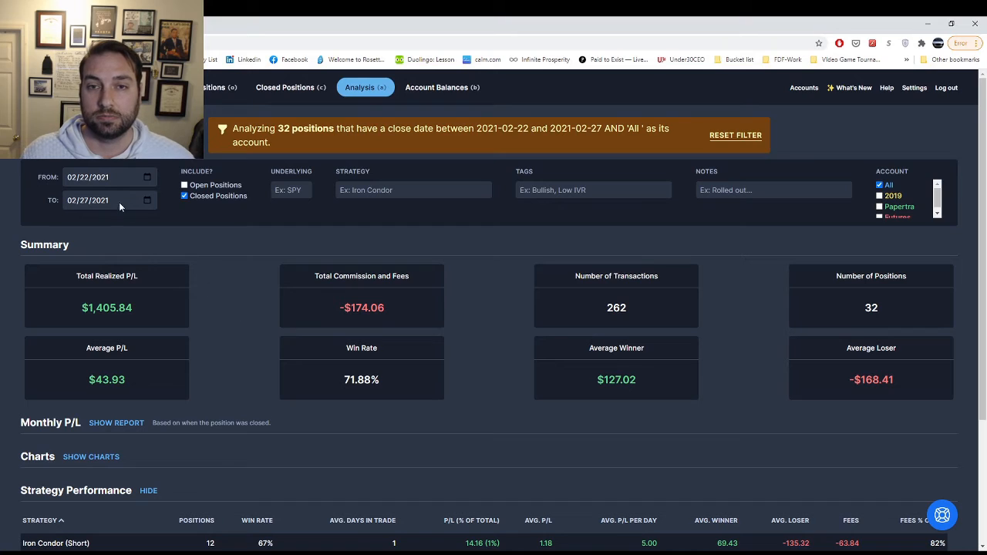
- Set the analysis range from 01/04/2021 to 02/01/2021, covering 42 positions with $2,122.17 P/L
left_click(86, 176)
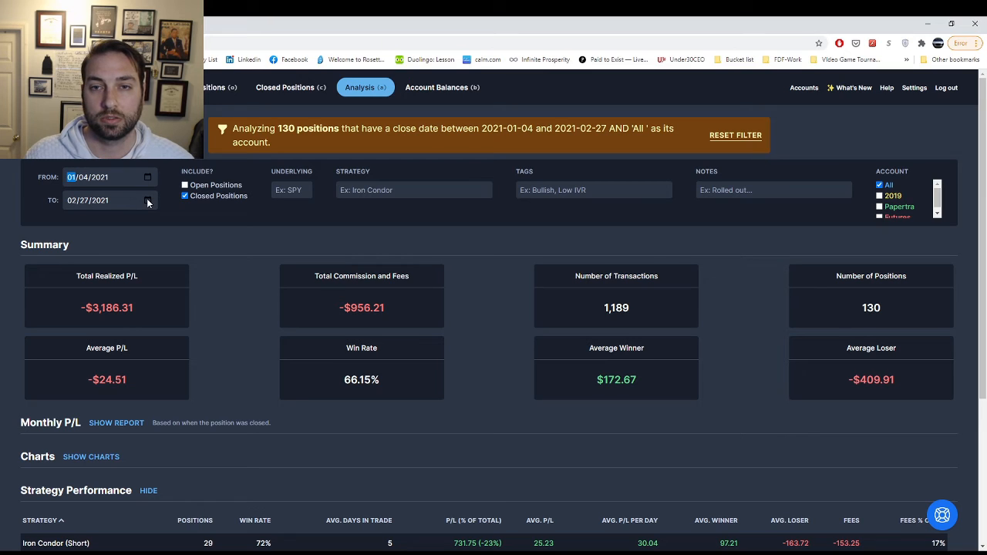
left_click(105, 201)
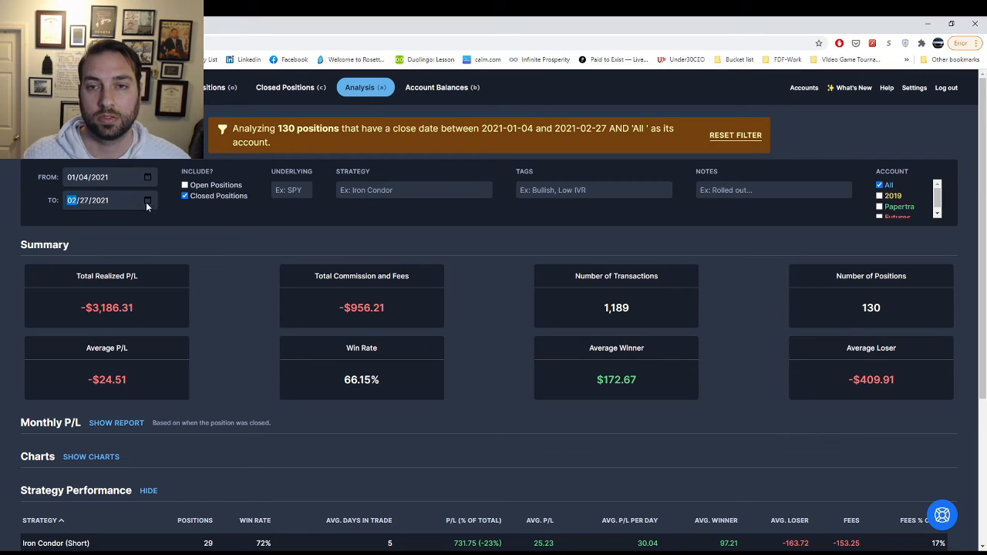
type("03/01/2021")
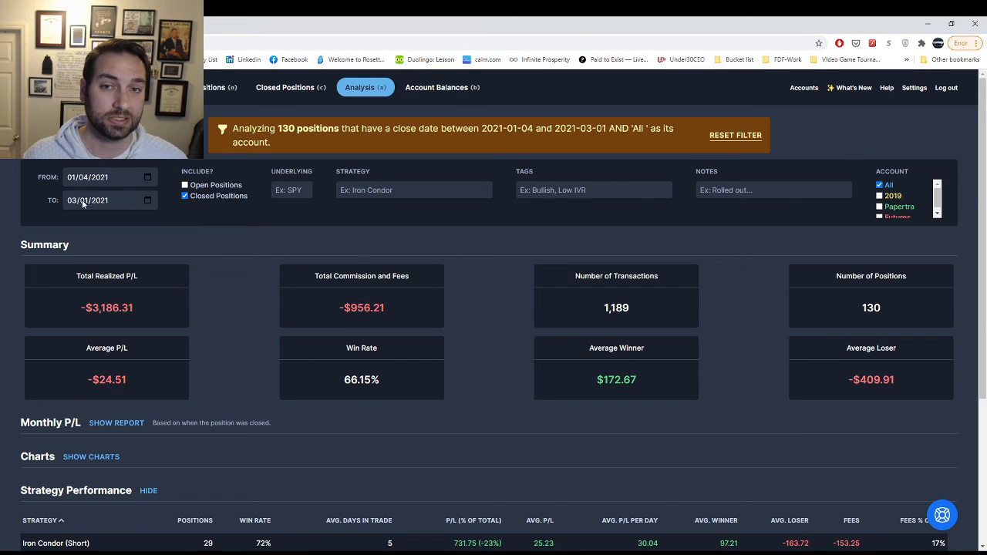
left_click(86, 201)
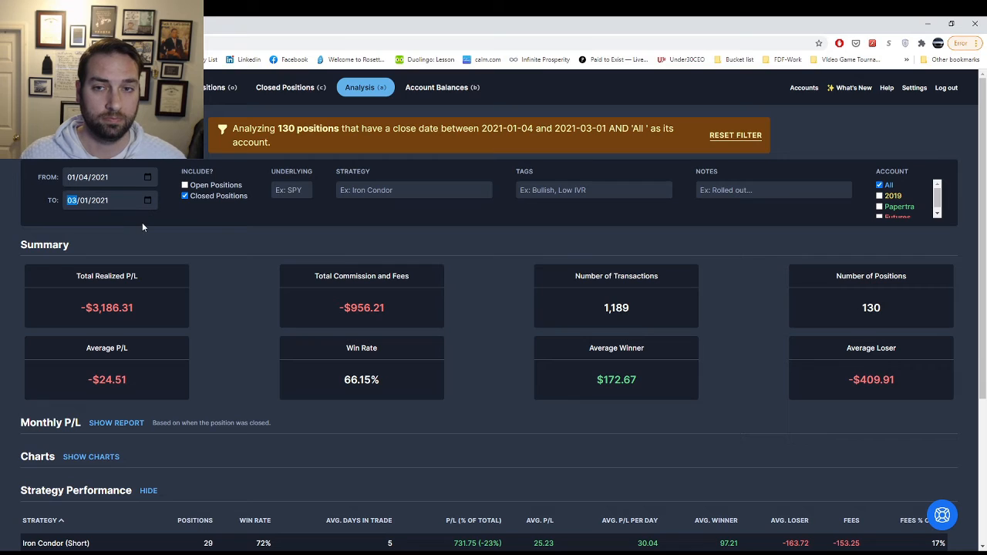
left_click(108, 201)
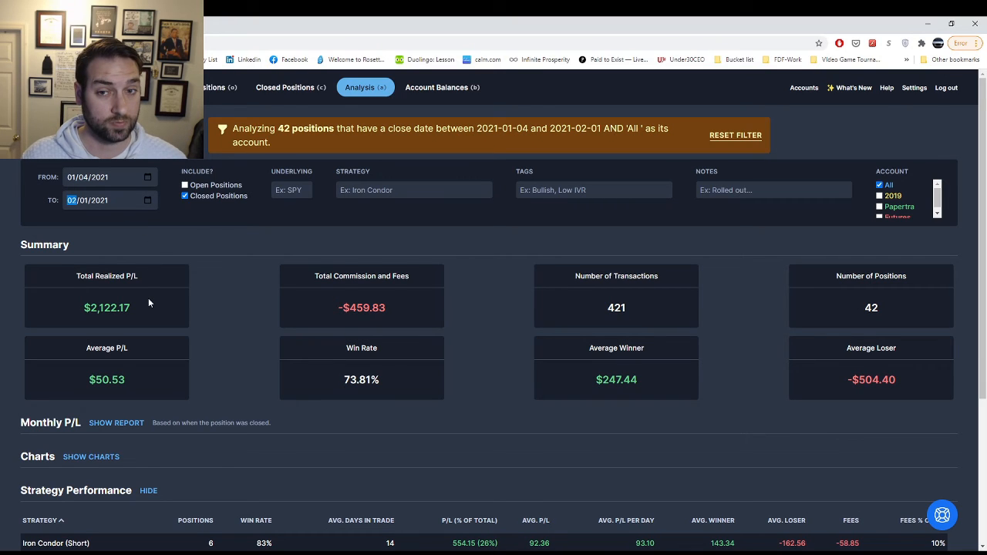